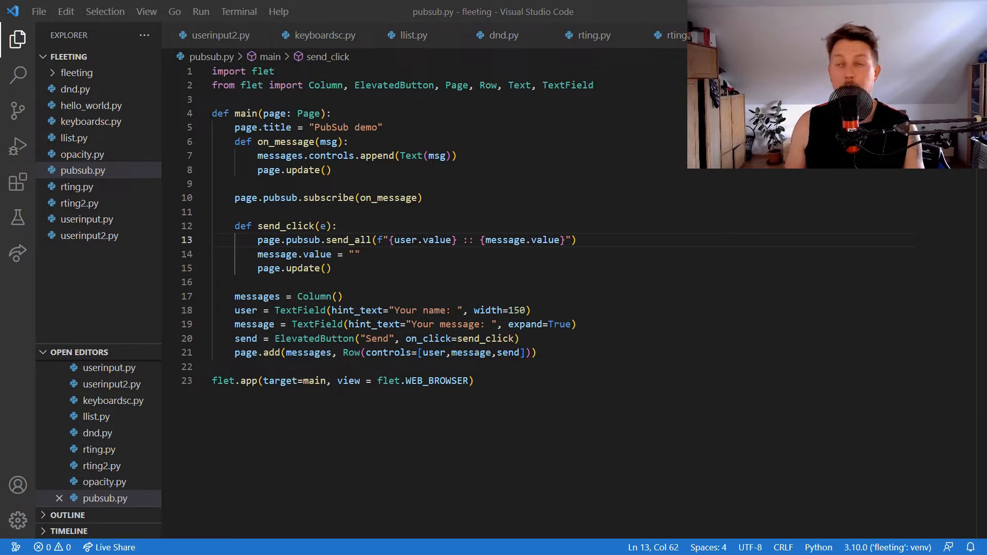
Create an empty accessibility.py file in the fleeting project from the Explorer.
right_click(98, 290)
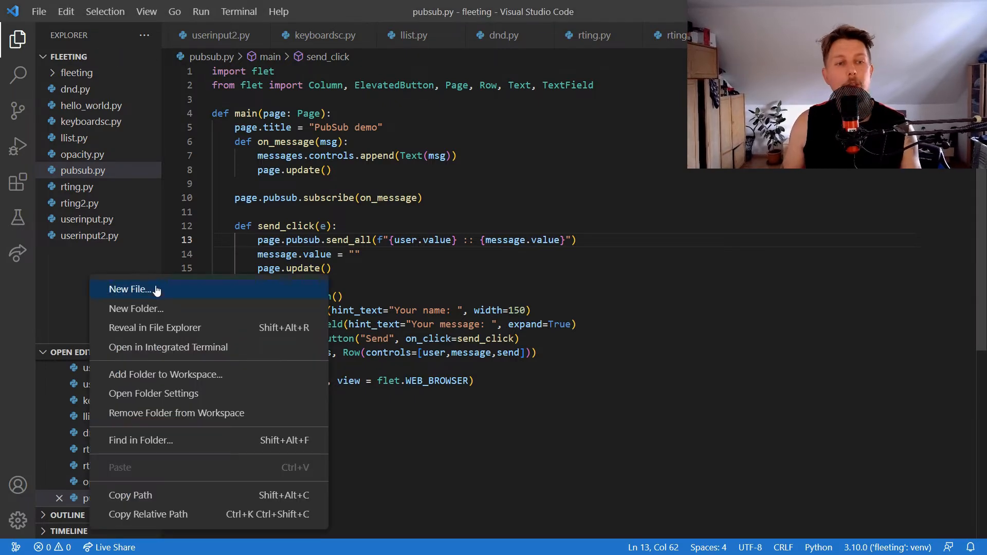
left_click(130, 289)
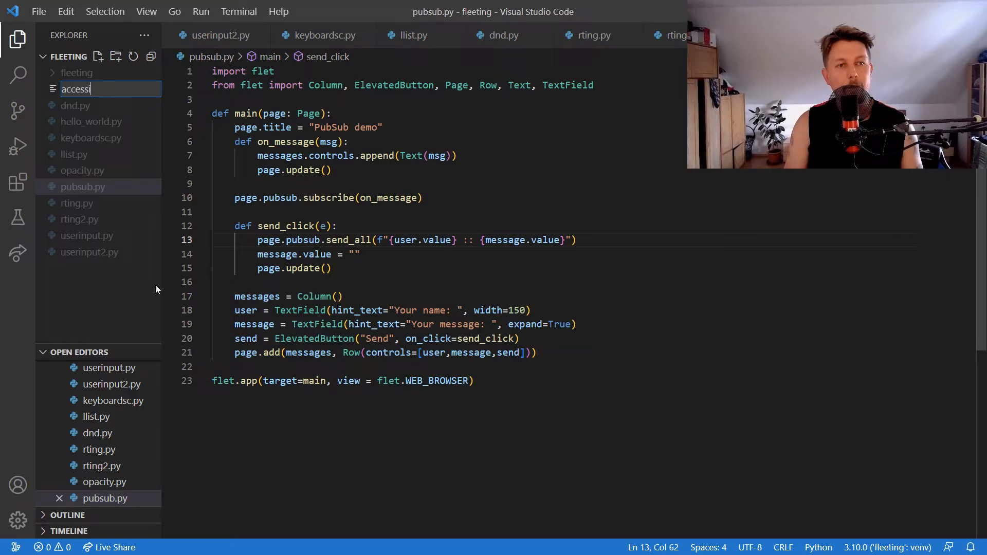
key("Enter")
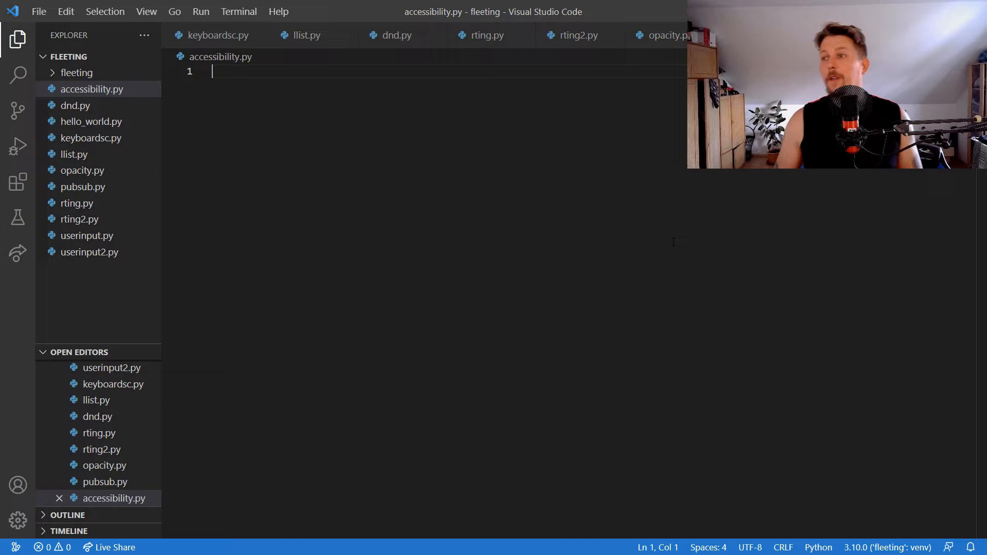
Import flet plus FloatingActionButton, KeyboardEventData, Page, Text and icons, then save.
type("import flet")
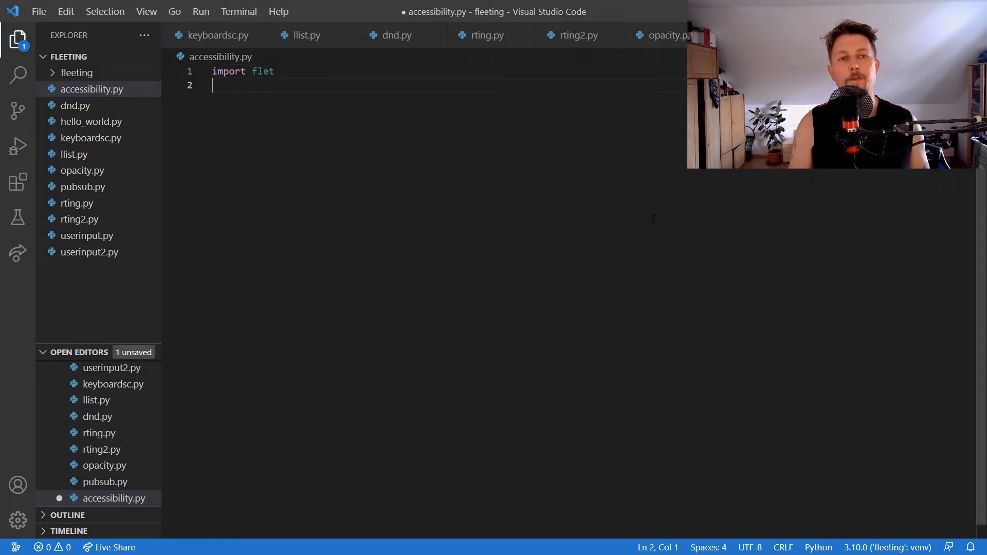
type("from flet import FloatingActionButton, KeyboardEvent,")
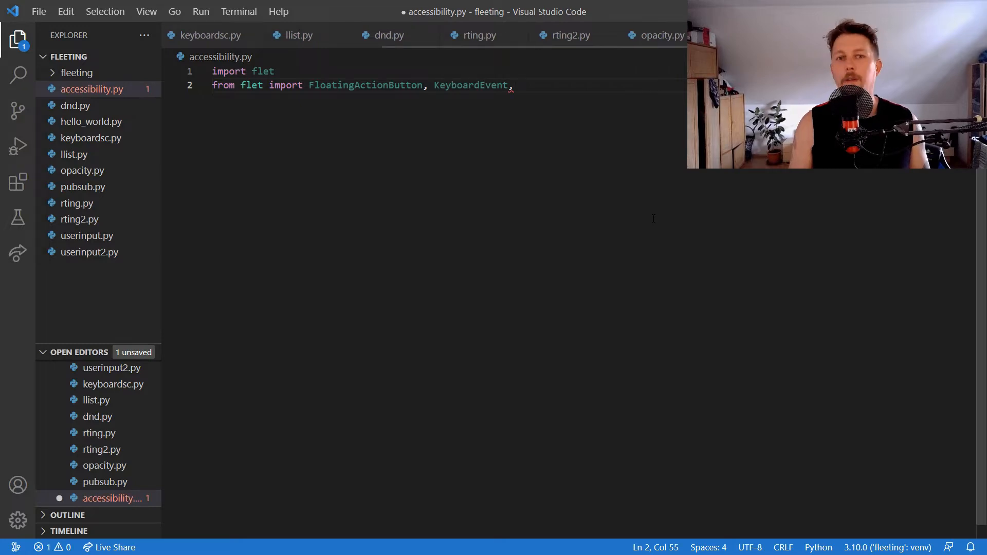
type("Data")
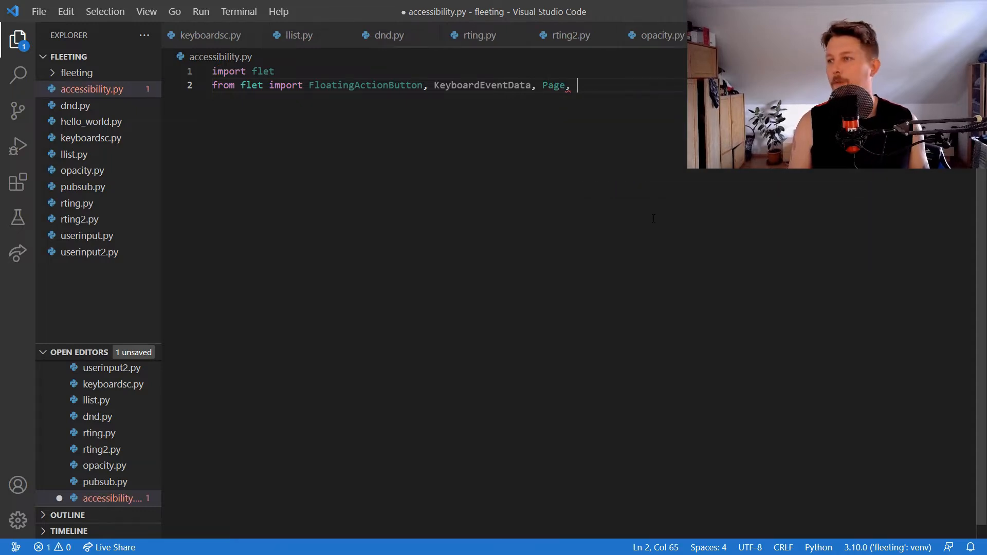
type("Text,")
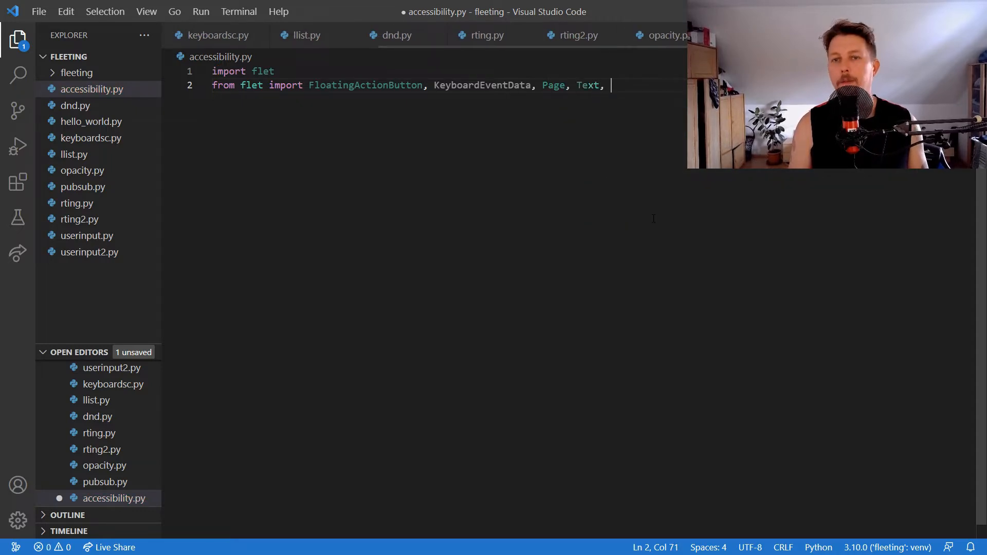
type("icons")
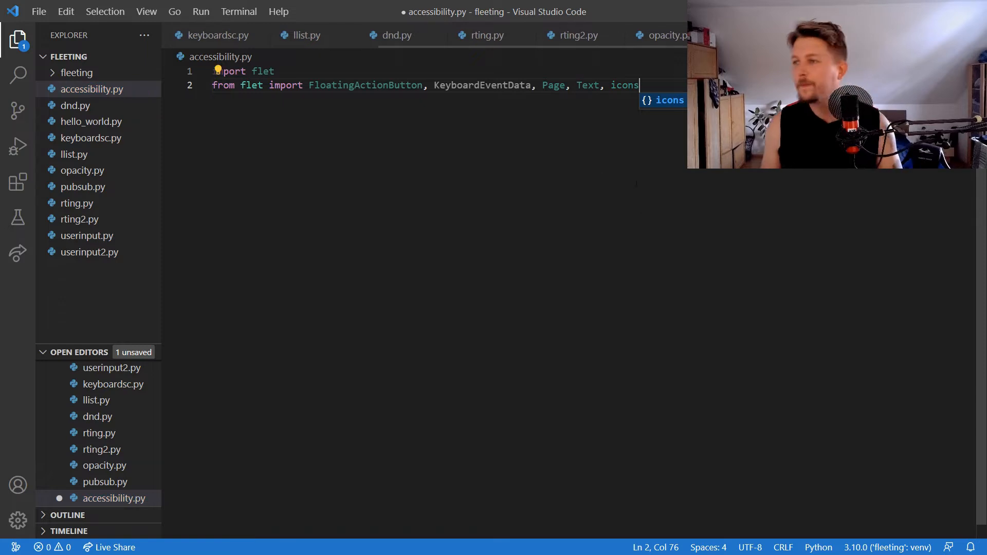
key("Escape")
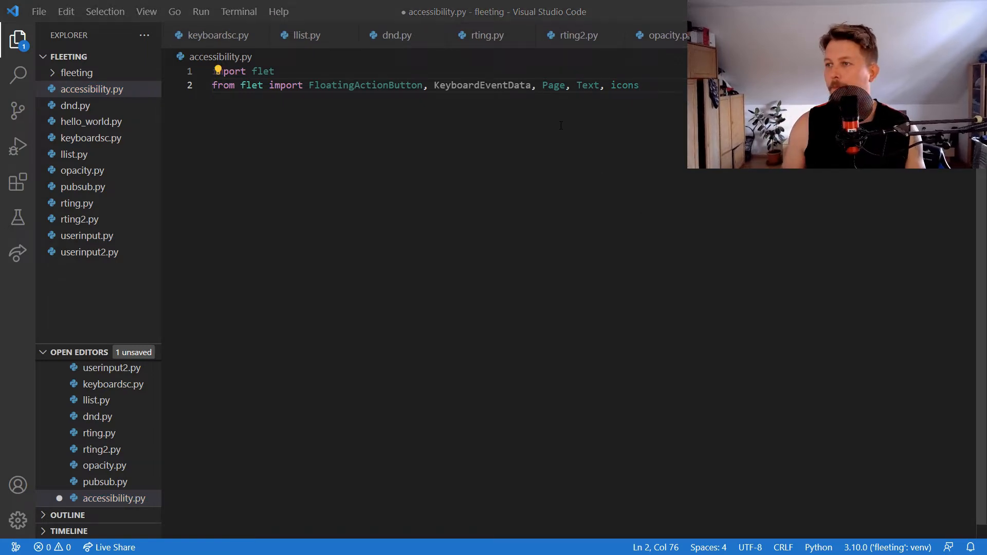
left_click(530, 85)
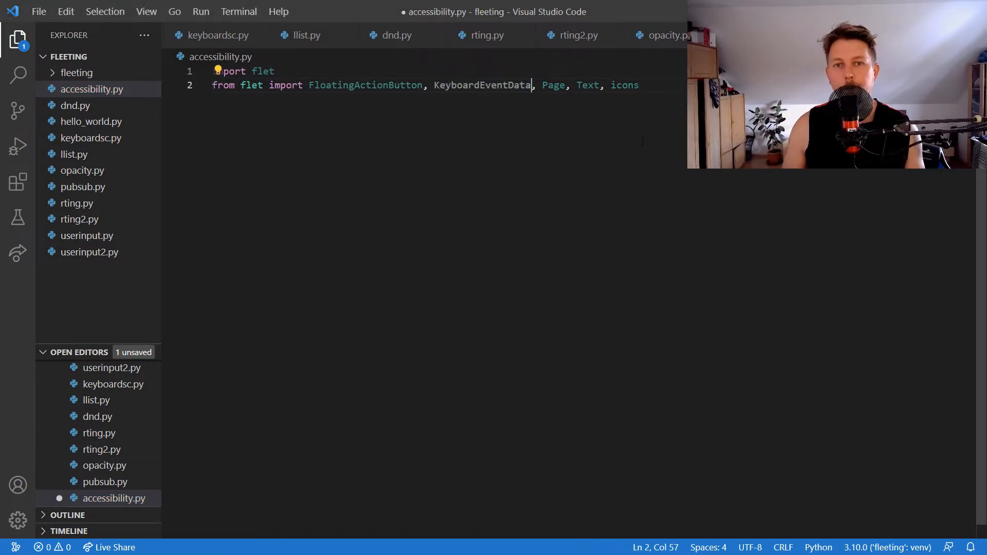
key("enter")
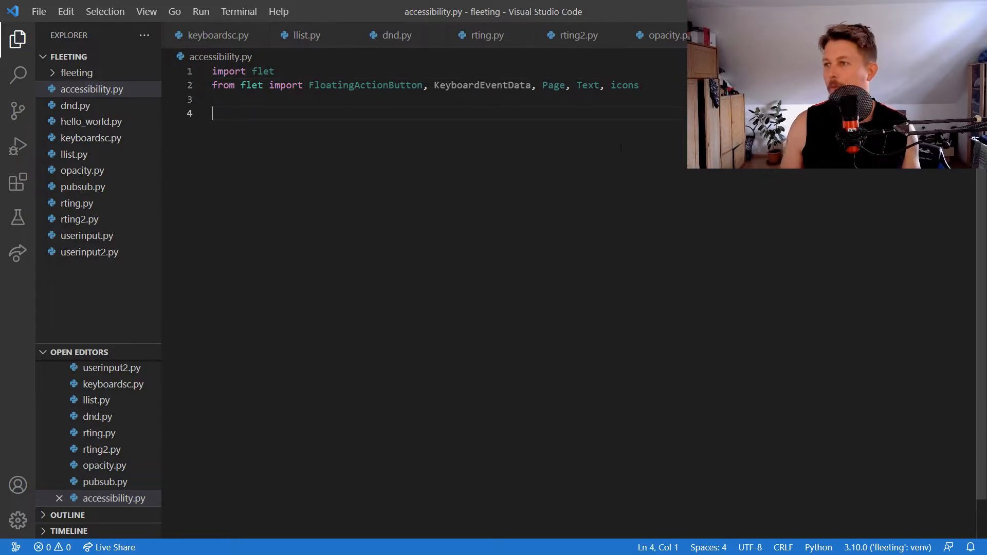
Define main(page) and set page.title to "Acc demo".
type("def")
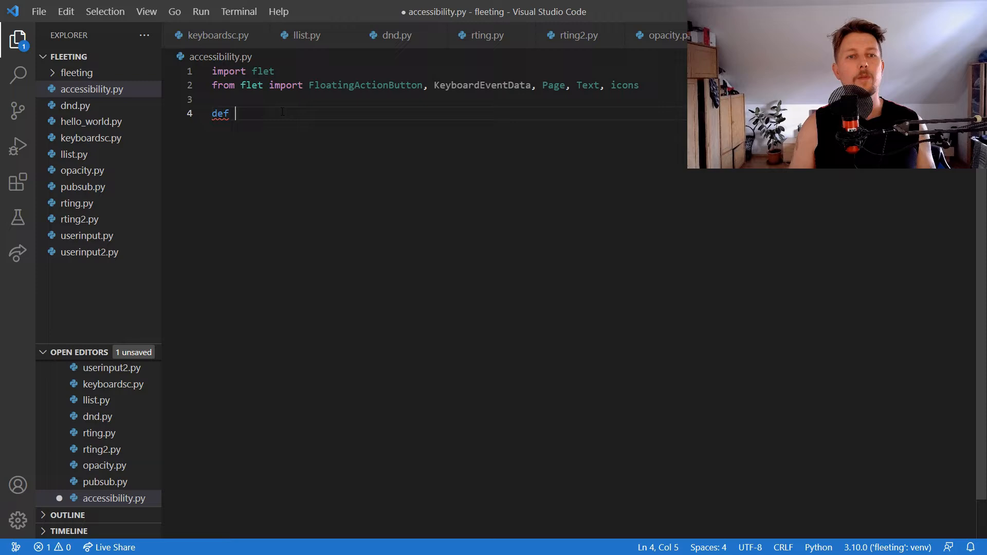
type("main(page)")
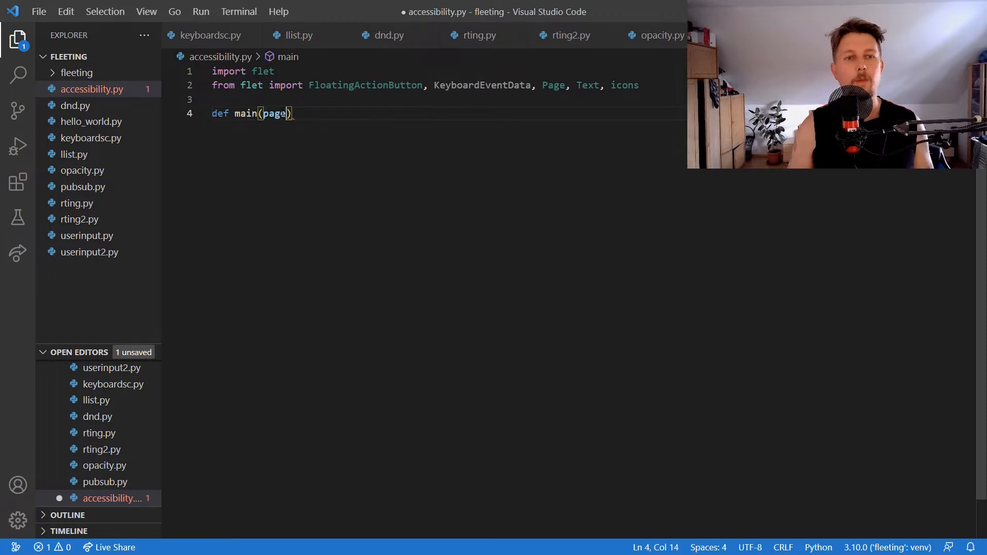
type(":")
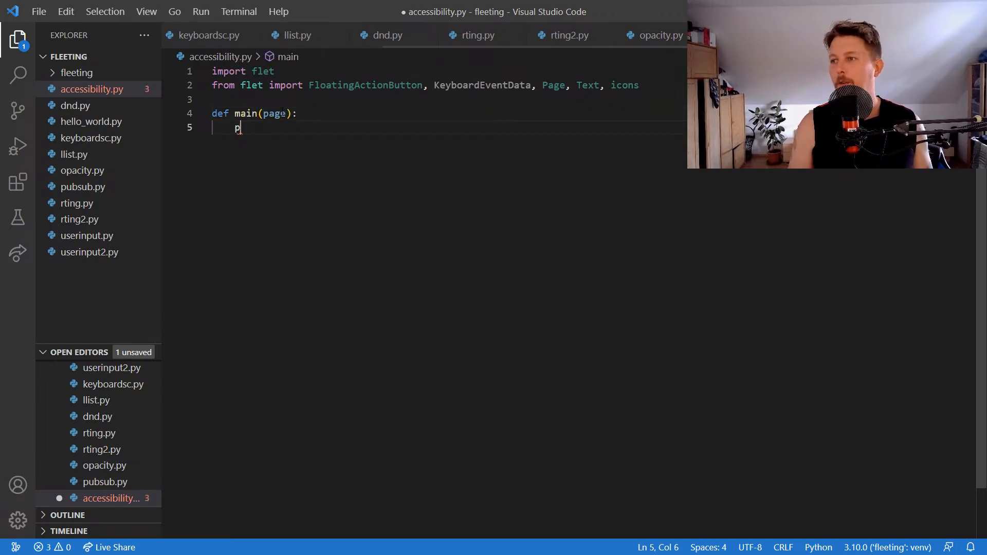
type("age.til")
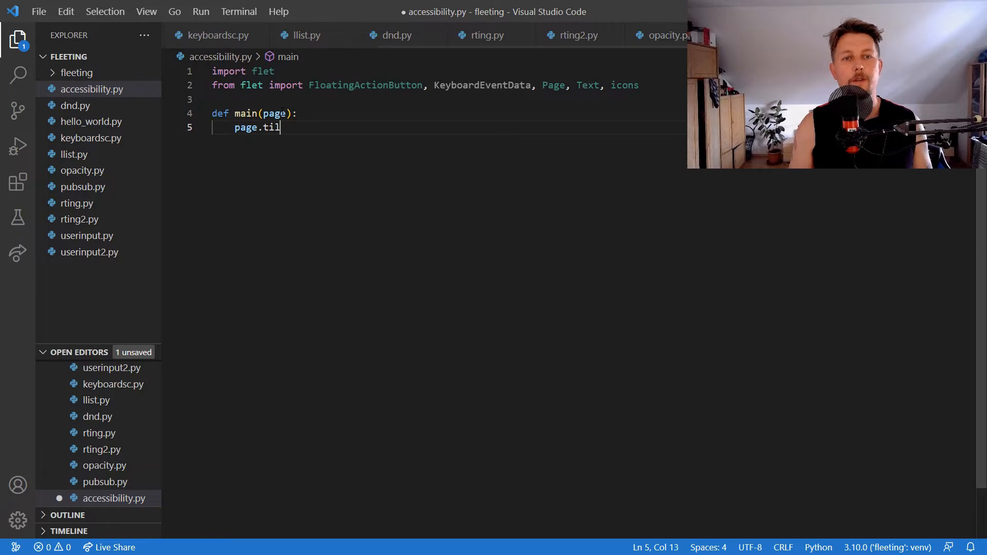
type("tle = \"")
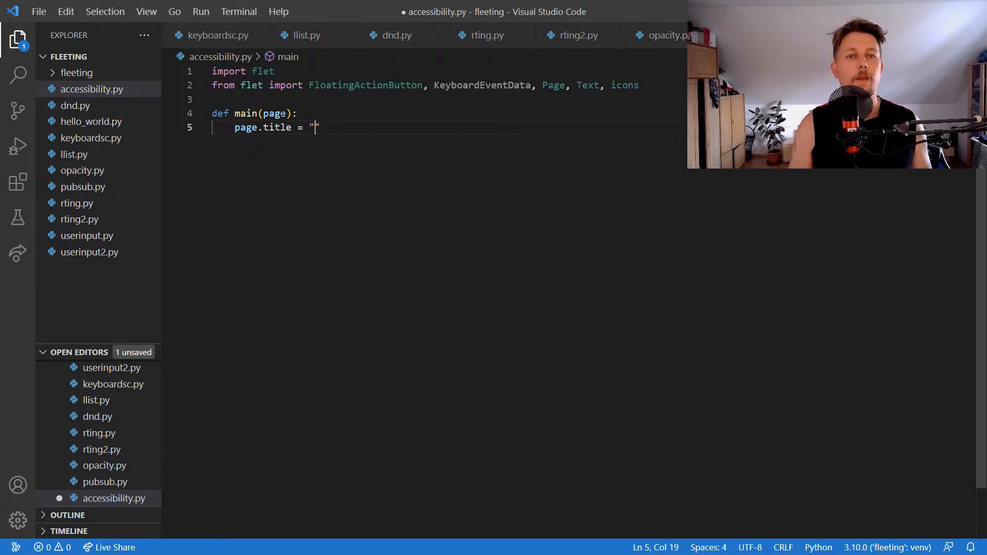
type("Acc demo")
type("page.ver")
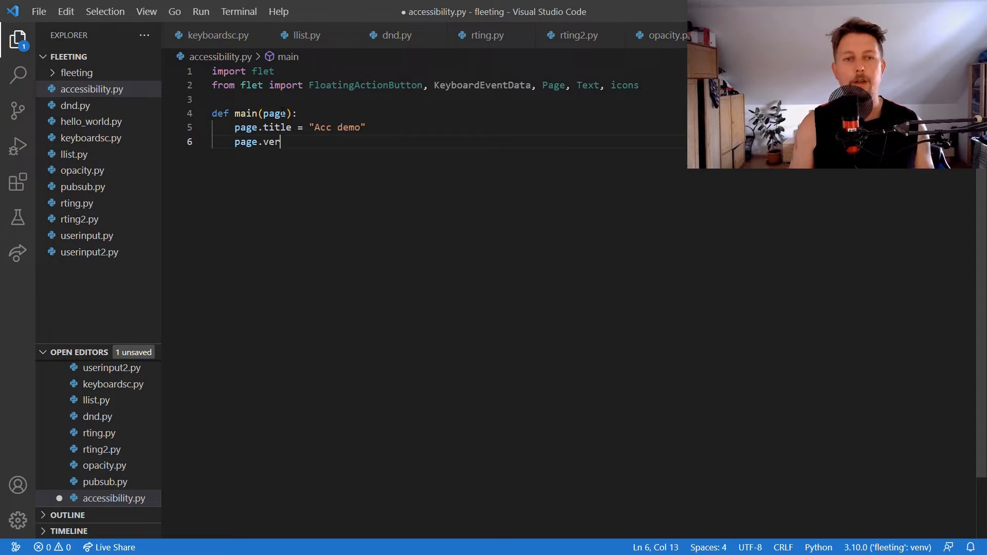
Set page vertical_alignment and horizontal_alignment to "center".
type("t")
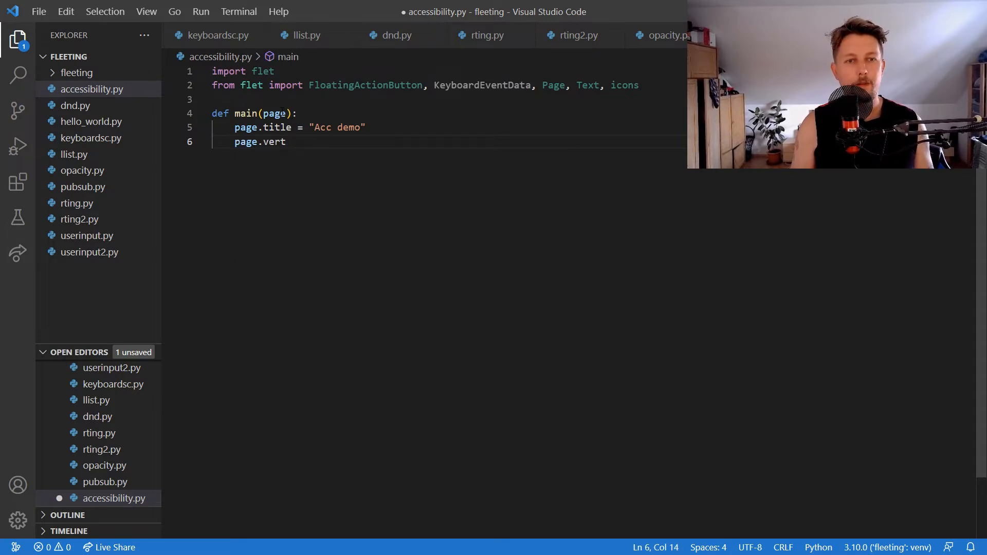
type("ical")
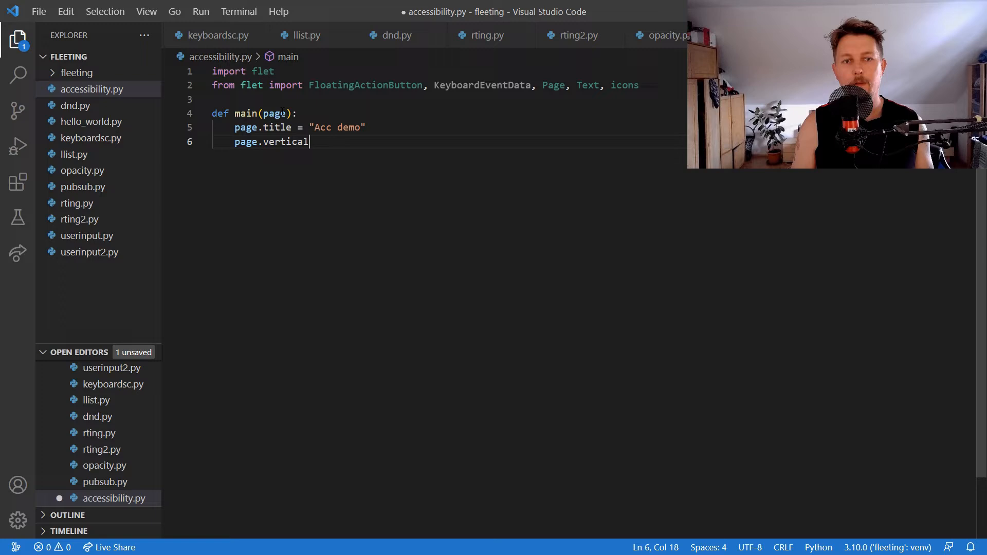
type("_align")
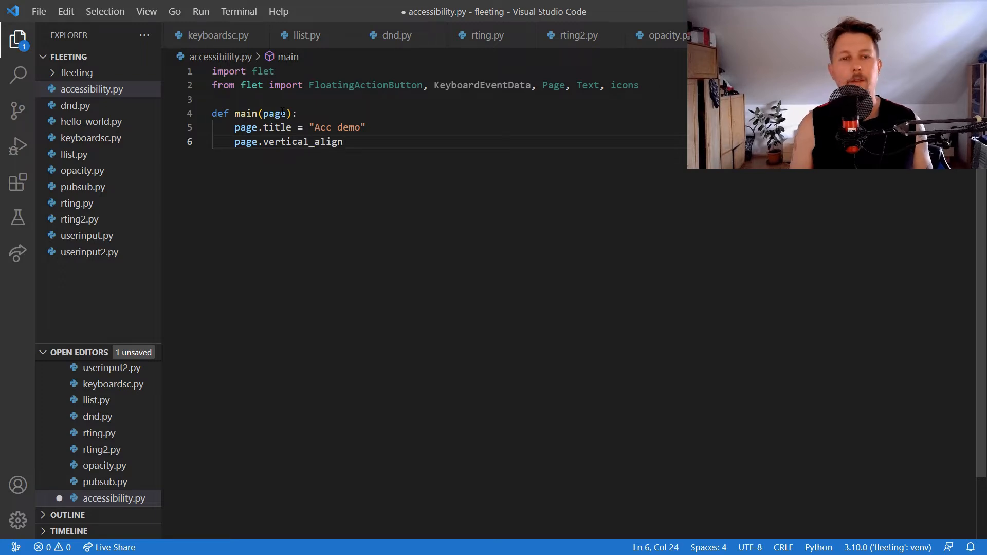
type("ment =")
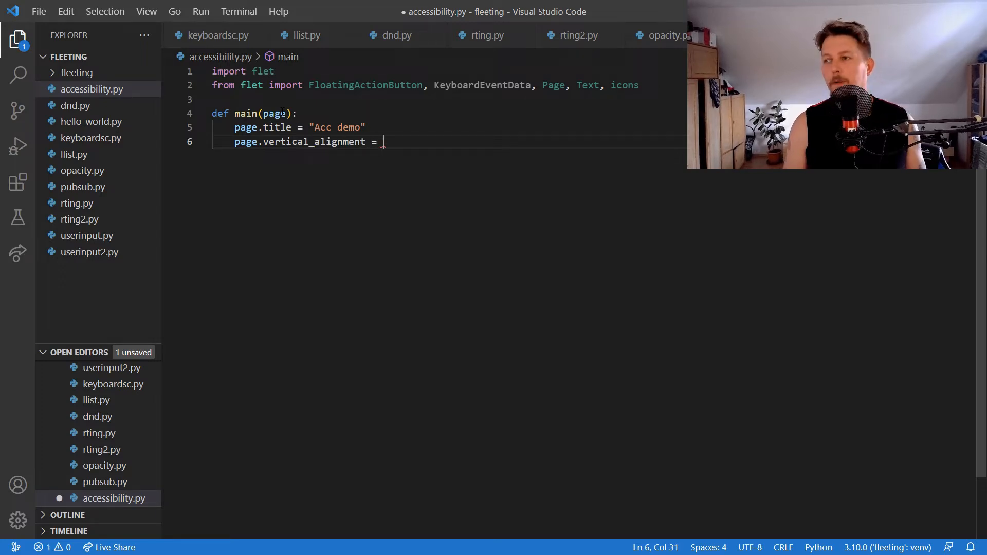
type("\"cent\"")
type("page.")
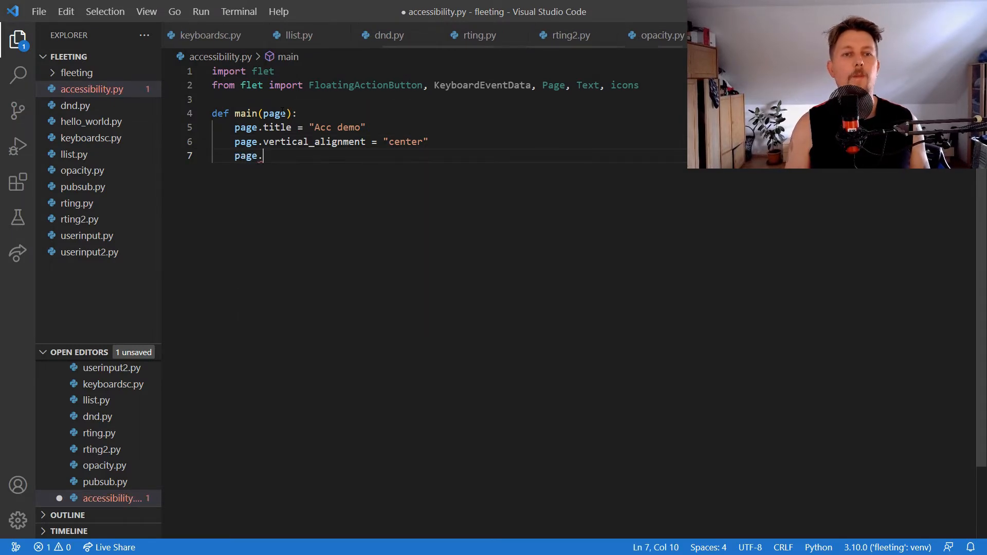
type("horizontal")
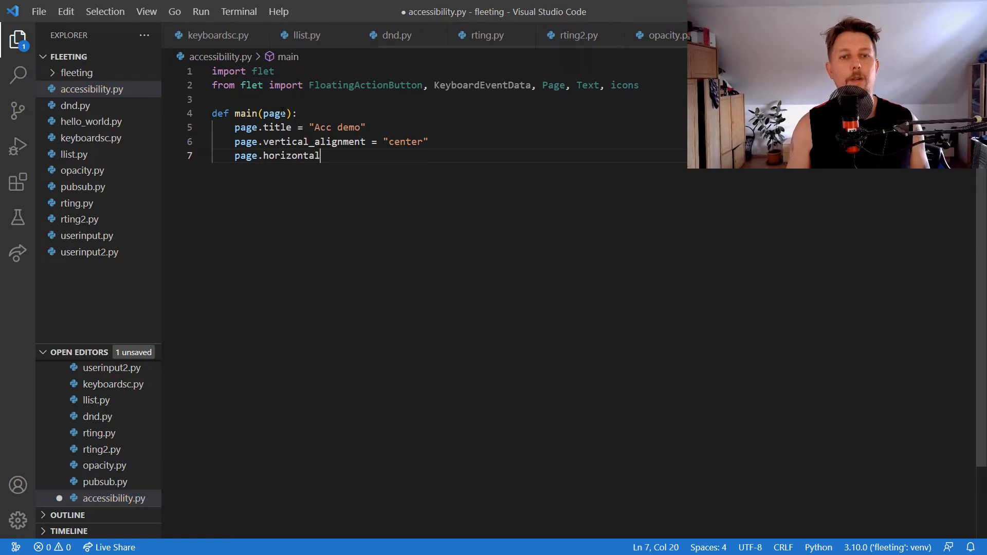
type("_alignmen")
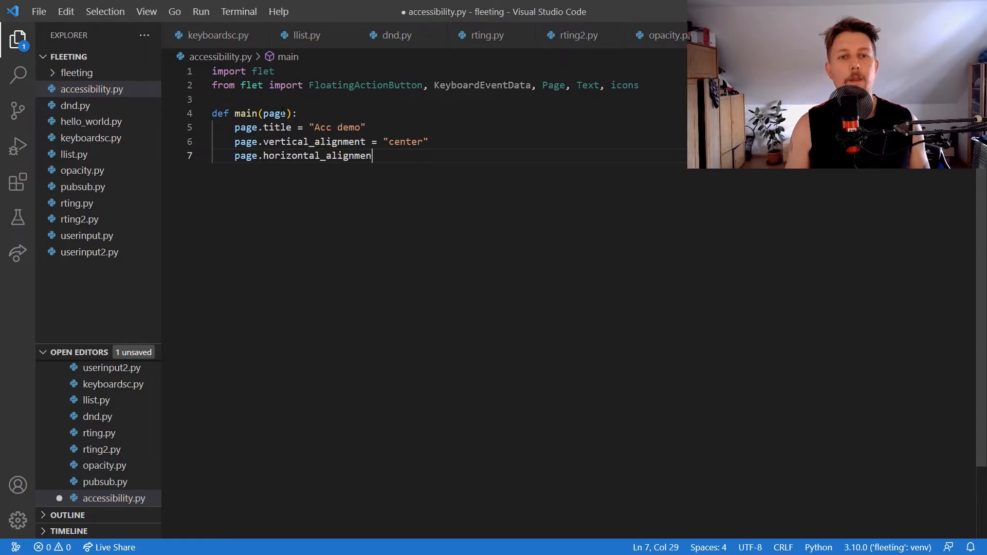
type("= \"center\"")
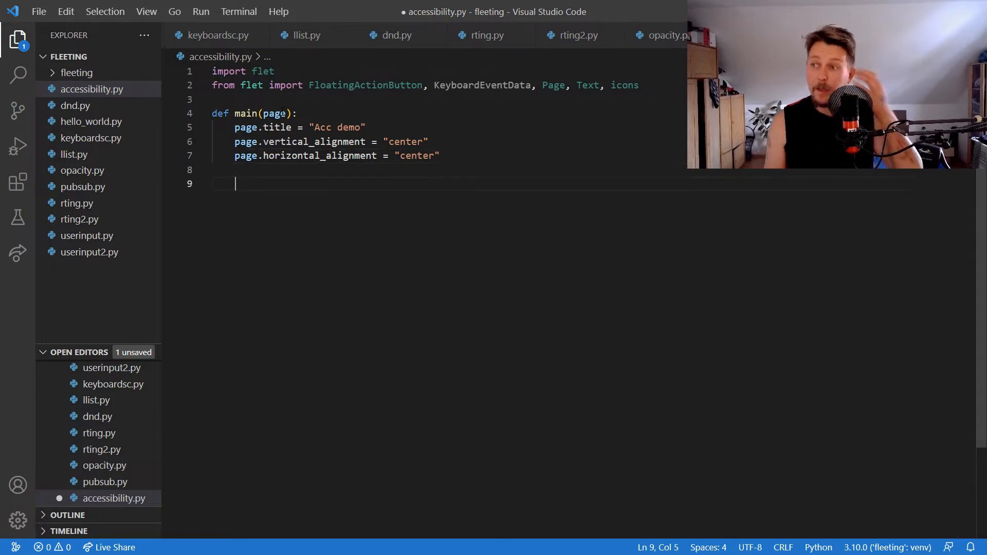
Define on_keyboard(e: KeyboardEventData) that prints the incoming event.
type("def pm")
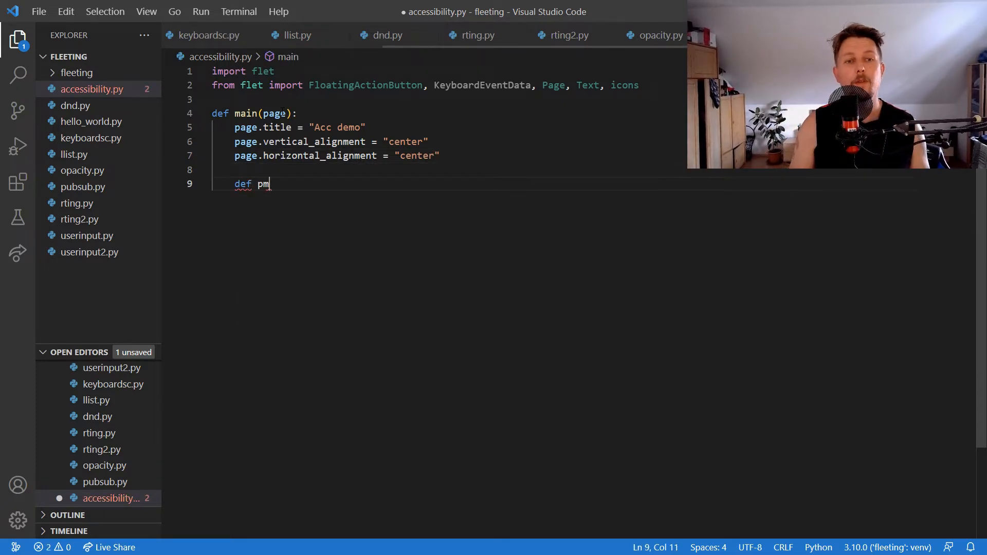
type("on_1")
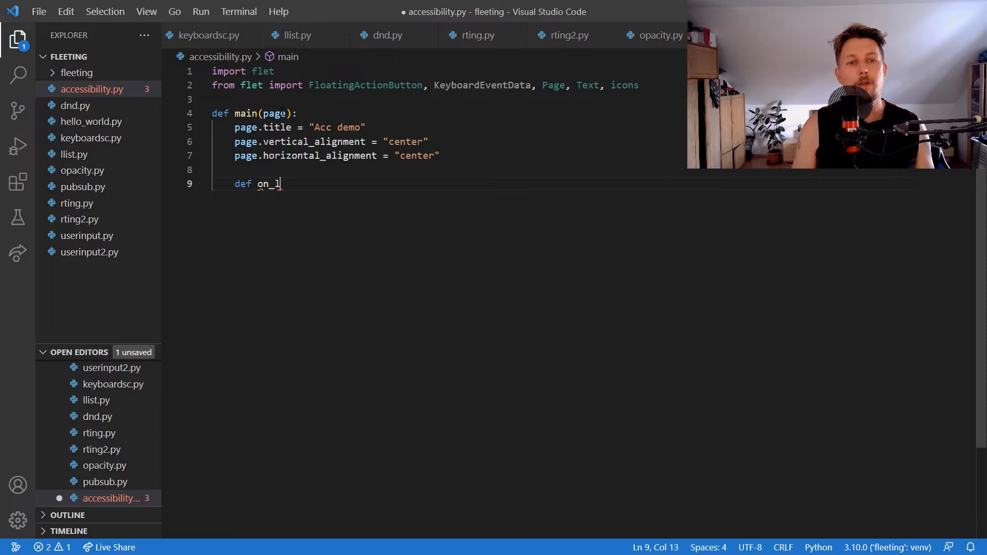
key("Backspace")
type("keyboard(")
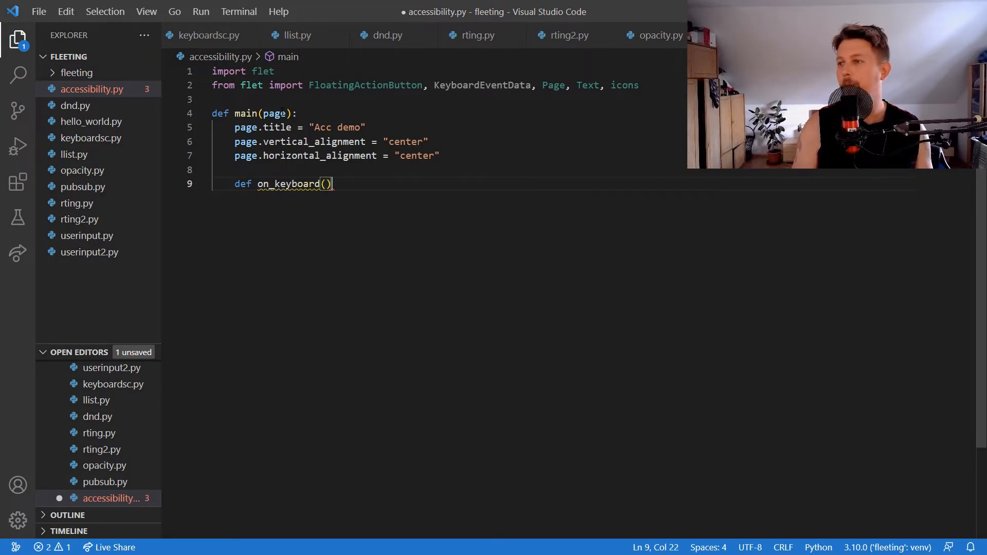
type("e:")
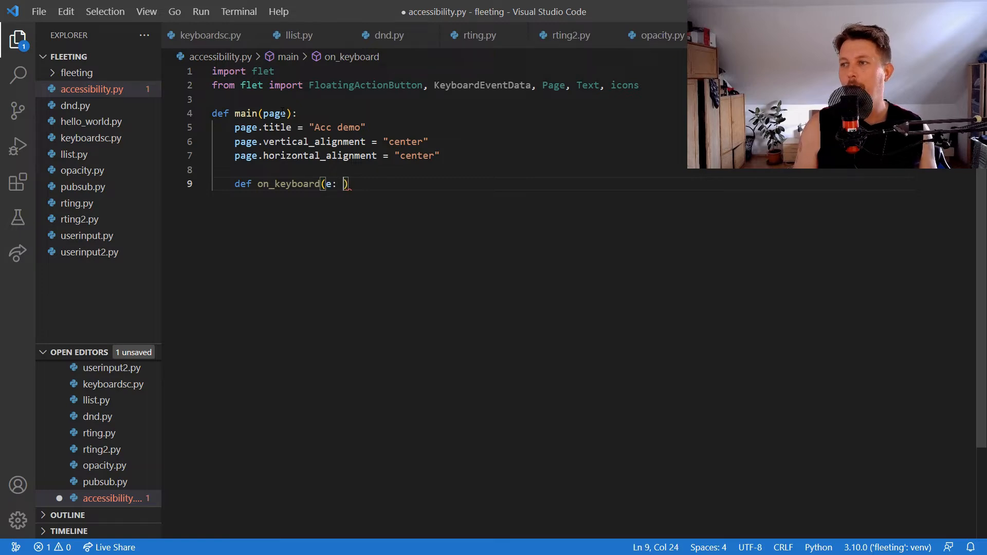
type("KeyboardEventData")
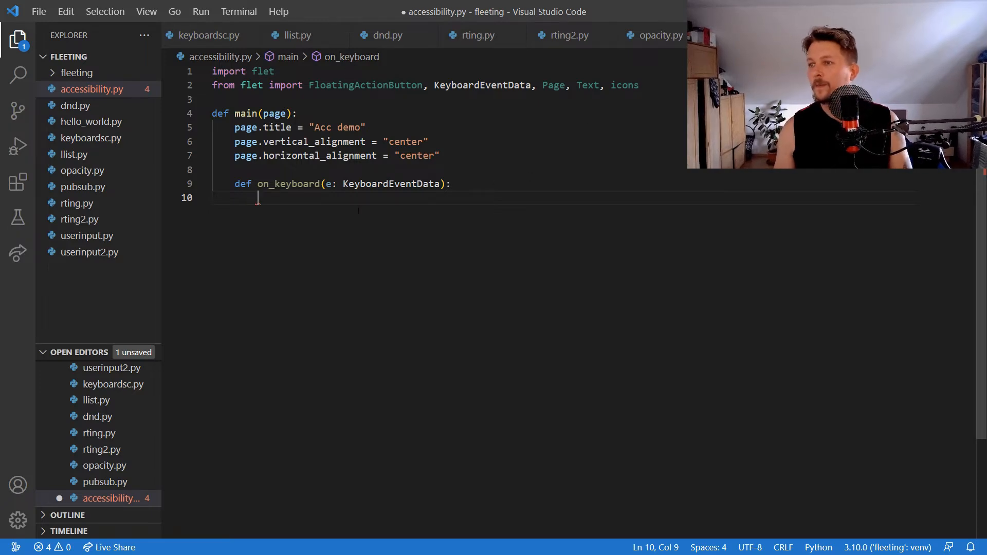
type("pi(")
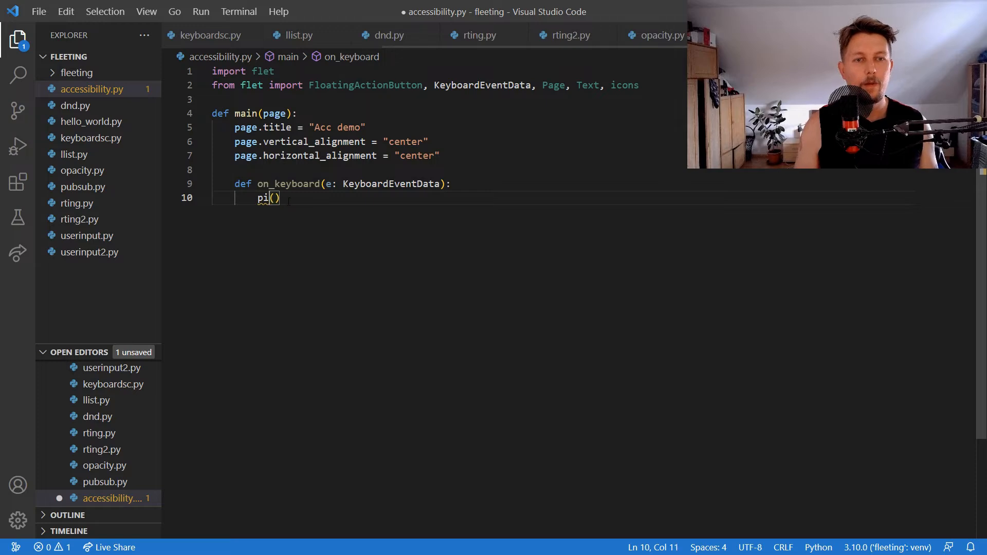
type("rint2")
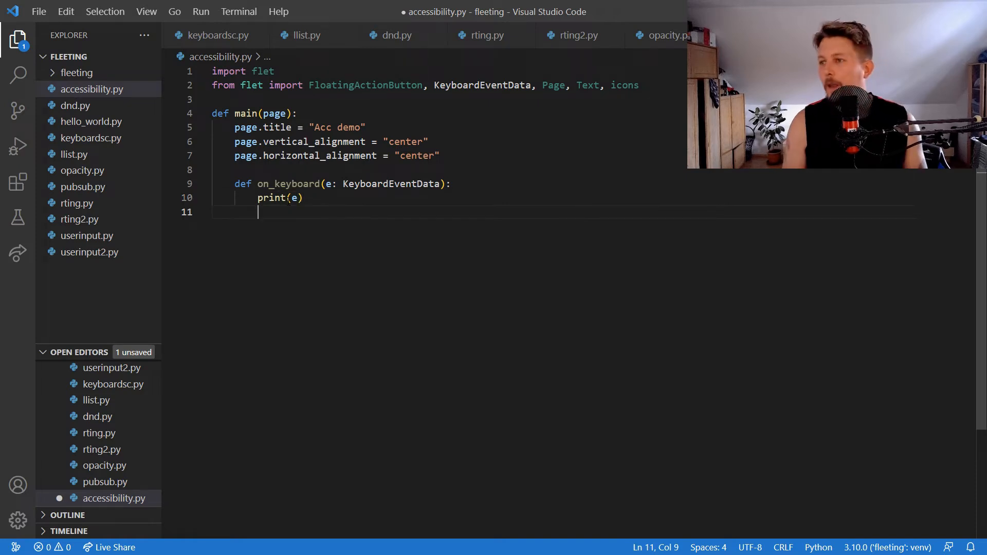
On e.key == "S" with Ctrl, toggle page.show_semantics_debugger and call page.update().
type("if e.key")
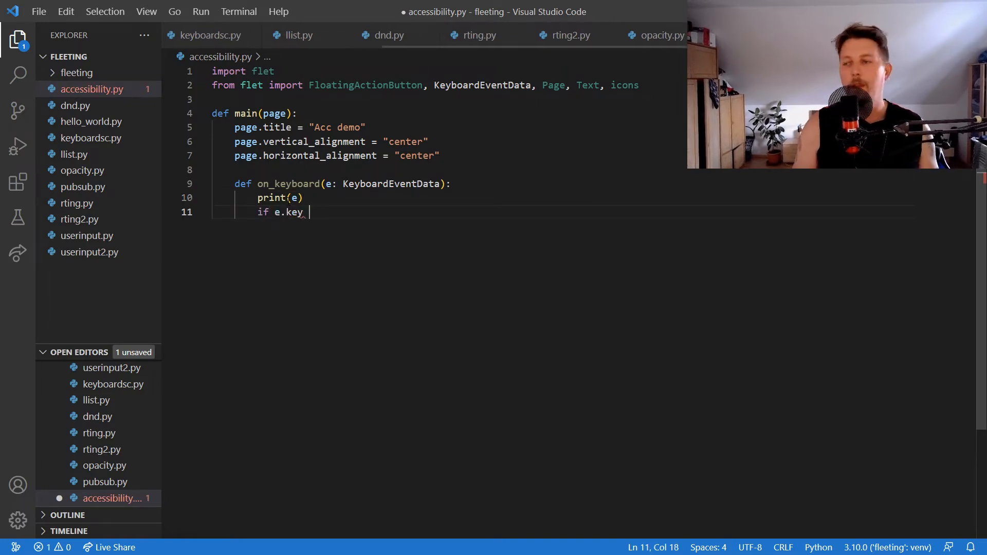
type("== \"S\"")
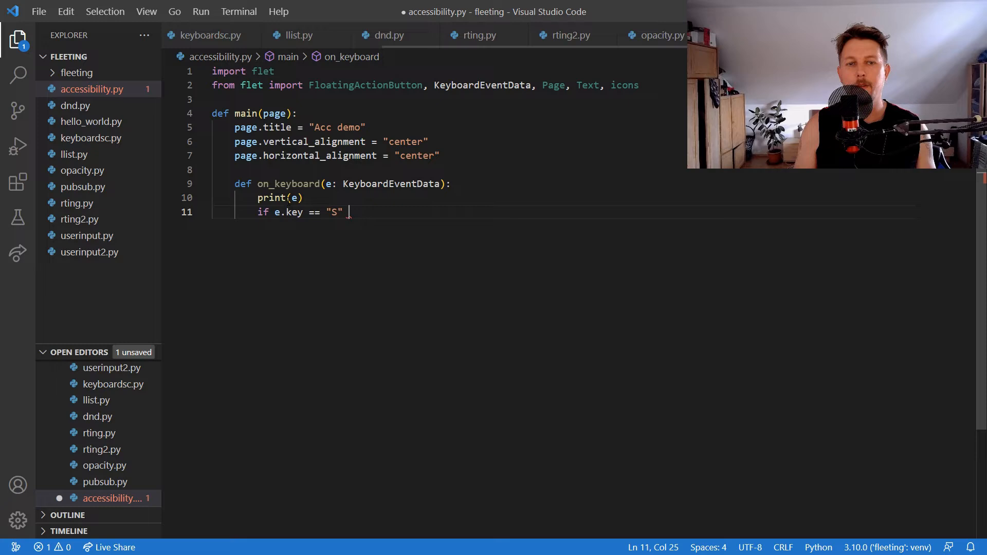
type("and e.")
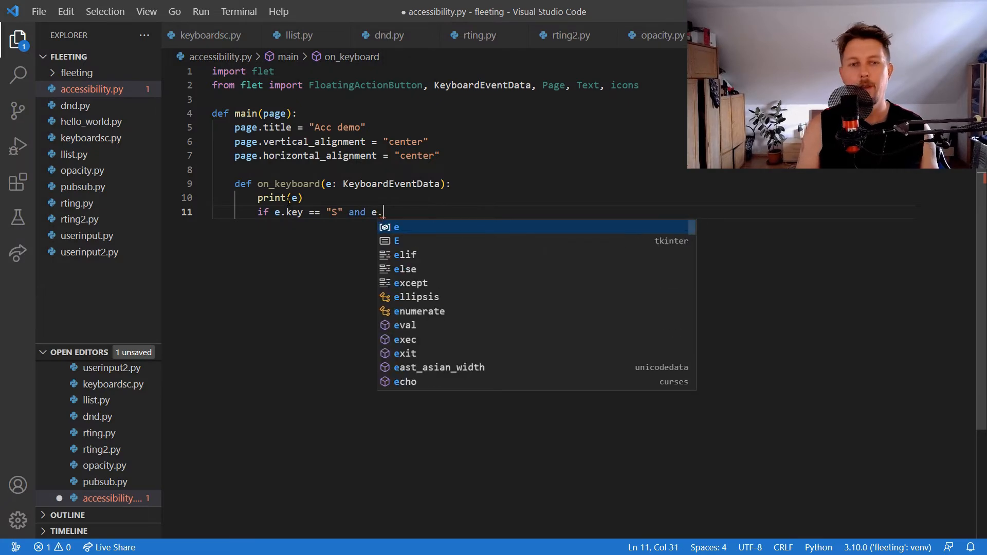
type("ctrl:")
type("page.sho")
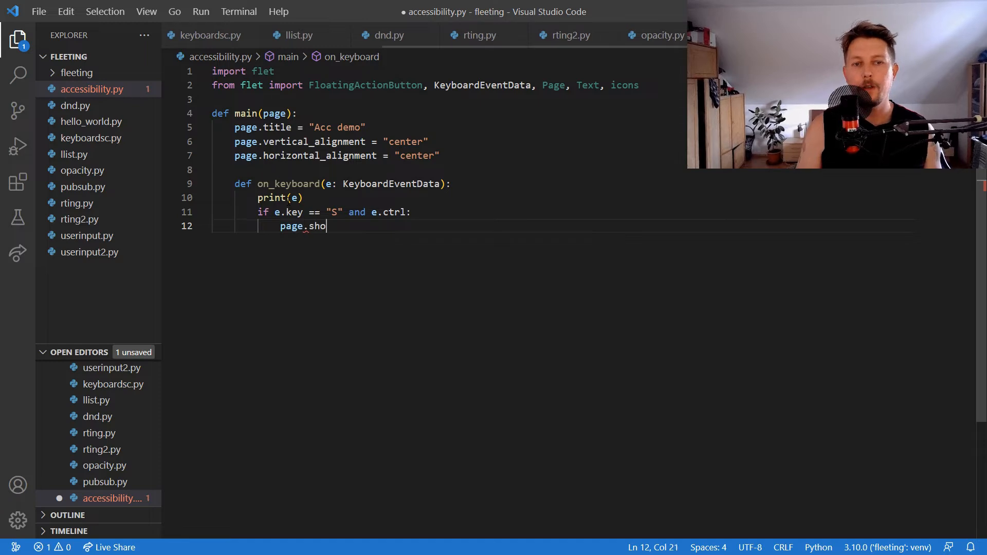
type("w_se")
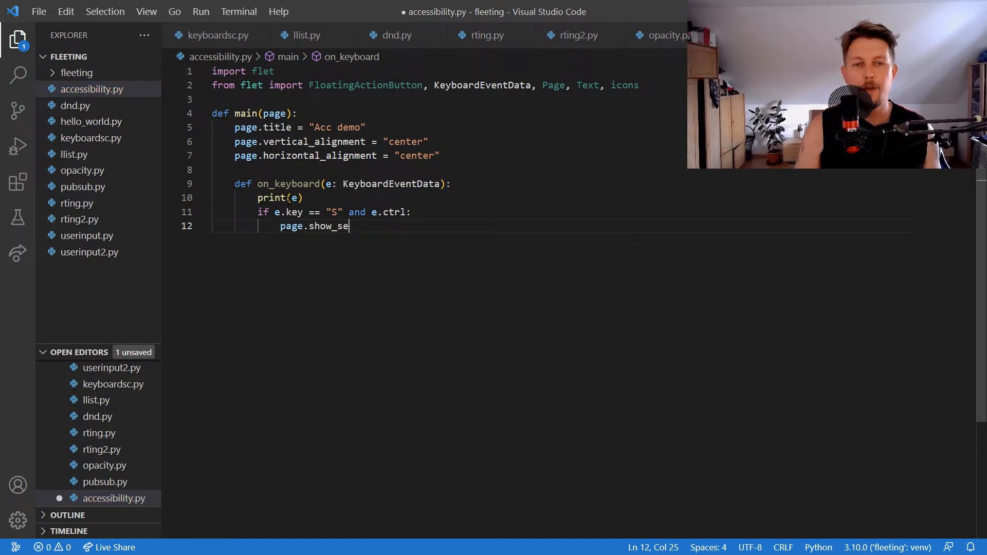
type("manti")
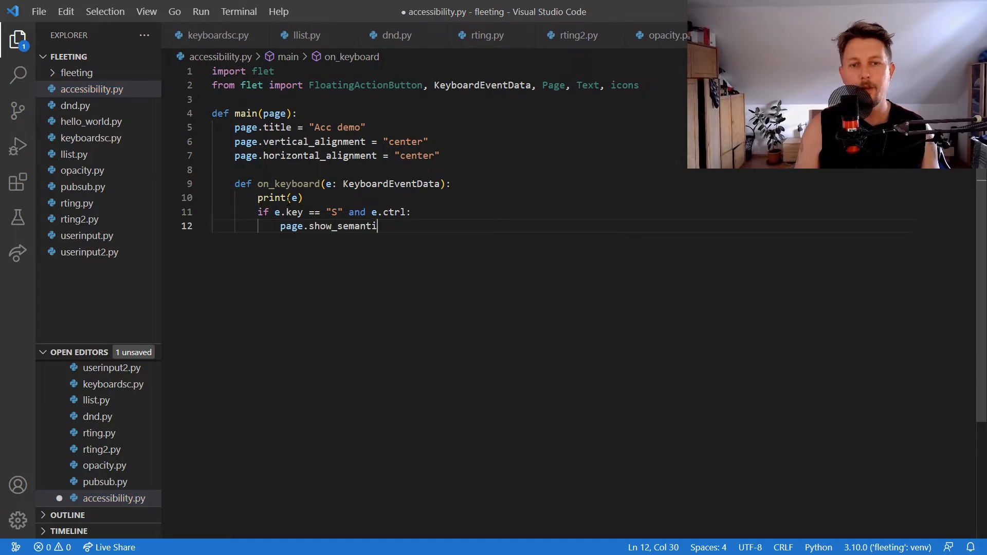
type("cs_de")
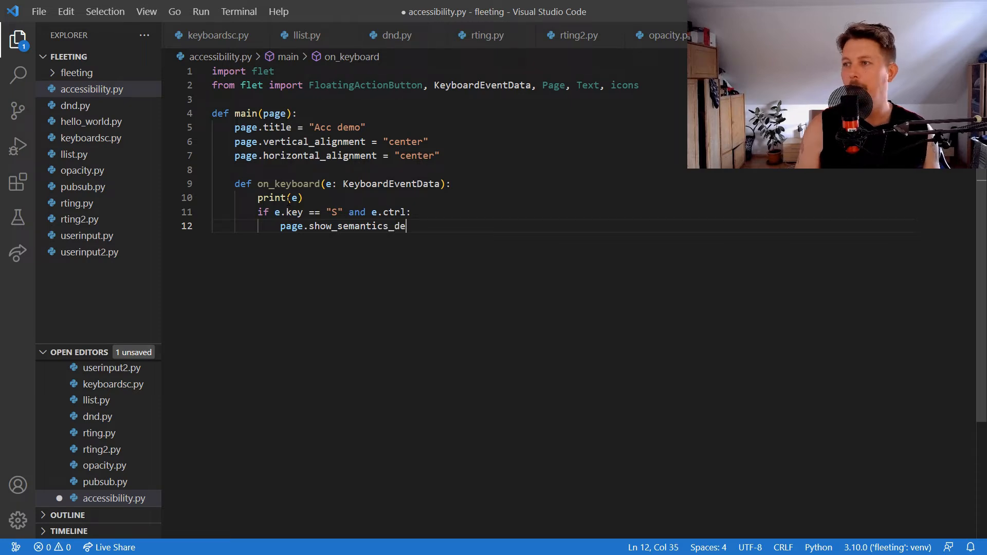
type("bugger =")
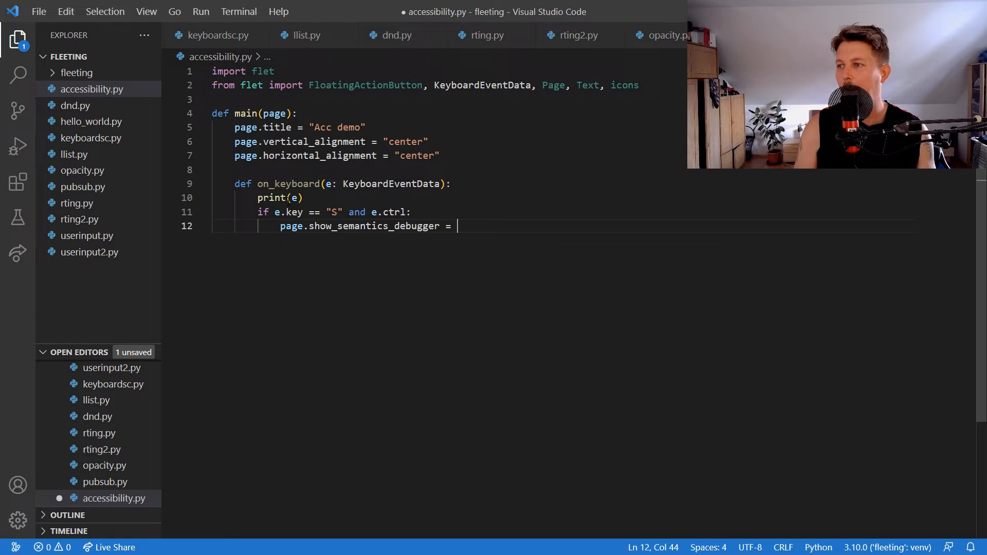
type("not poa")
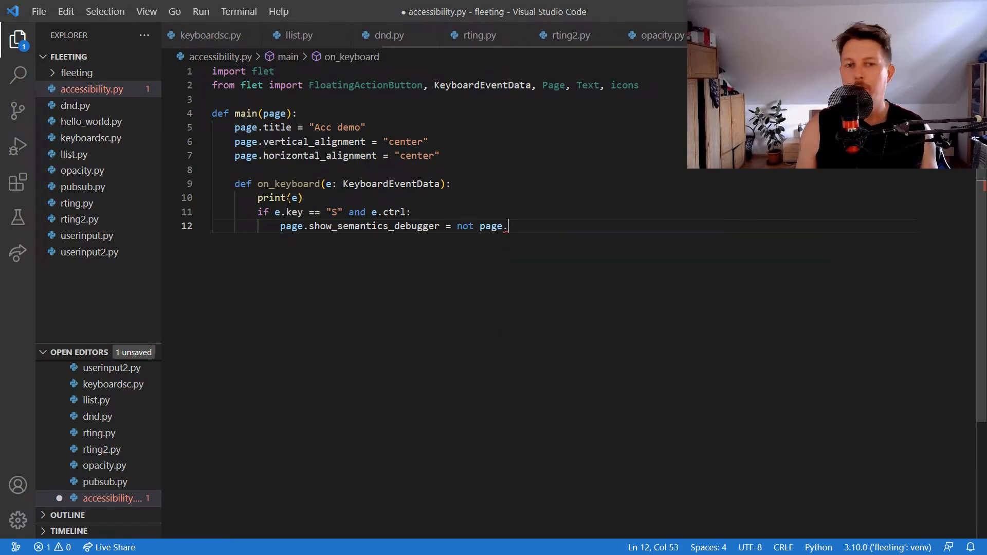
type("show_semantics_debugger")
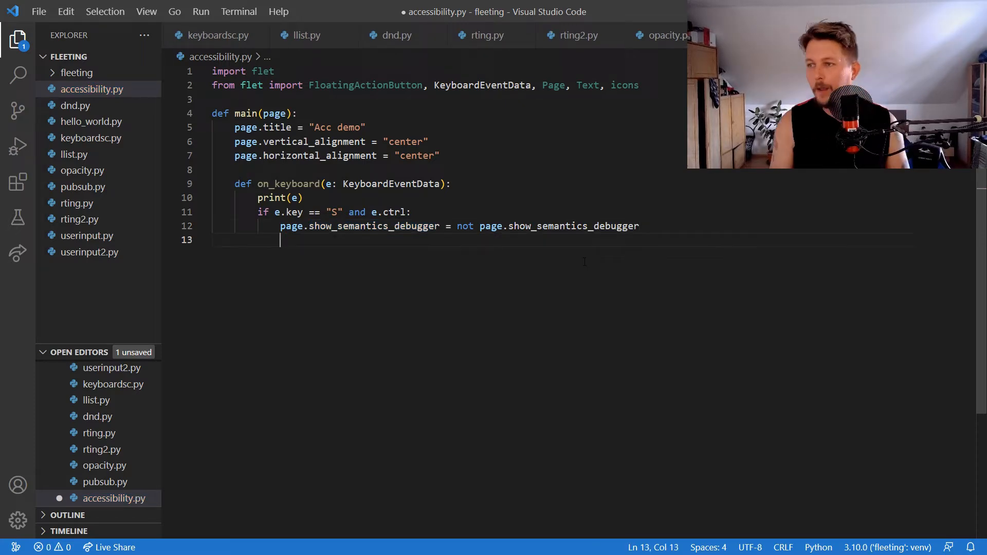
type("page.update()")
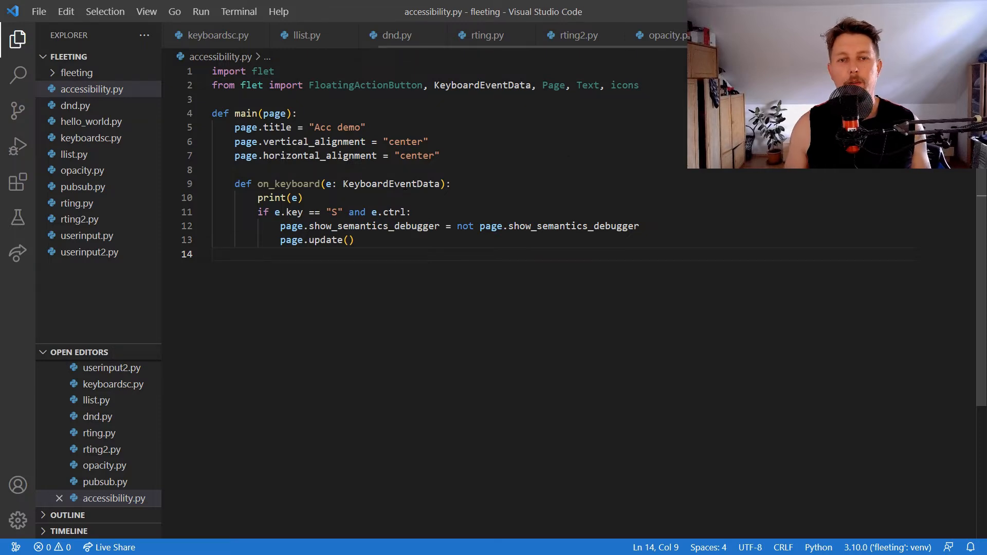
double_click(391, 184)
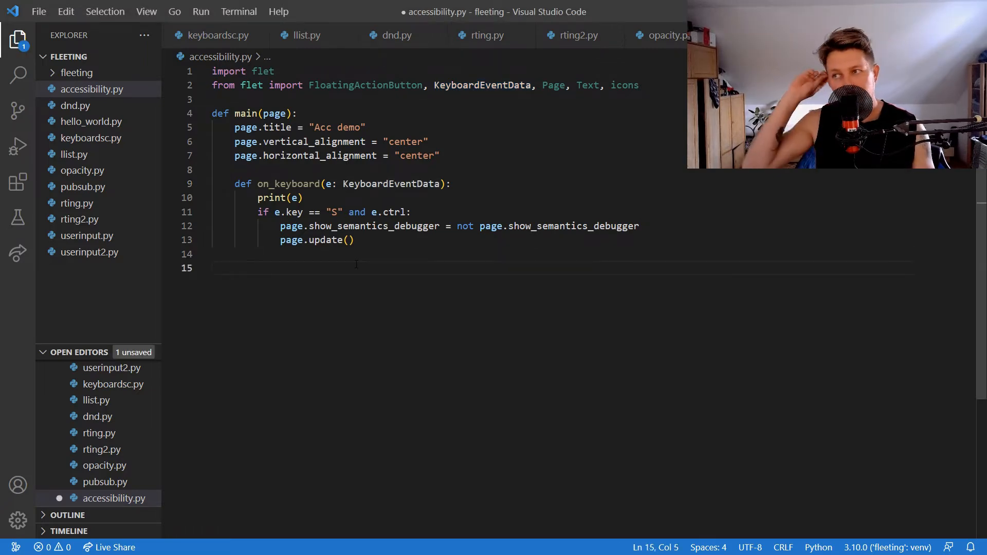
Assign on_keyboard to page.on_keyboard_event and begin the next function definition.
type("page.")
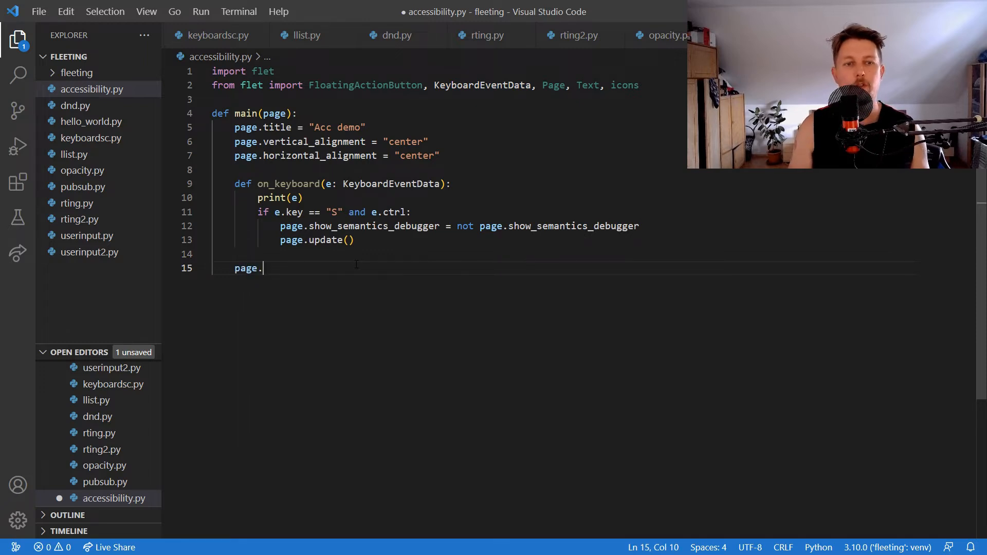
type("on_k")
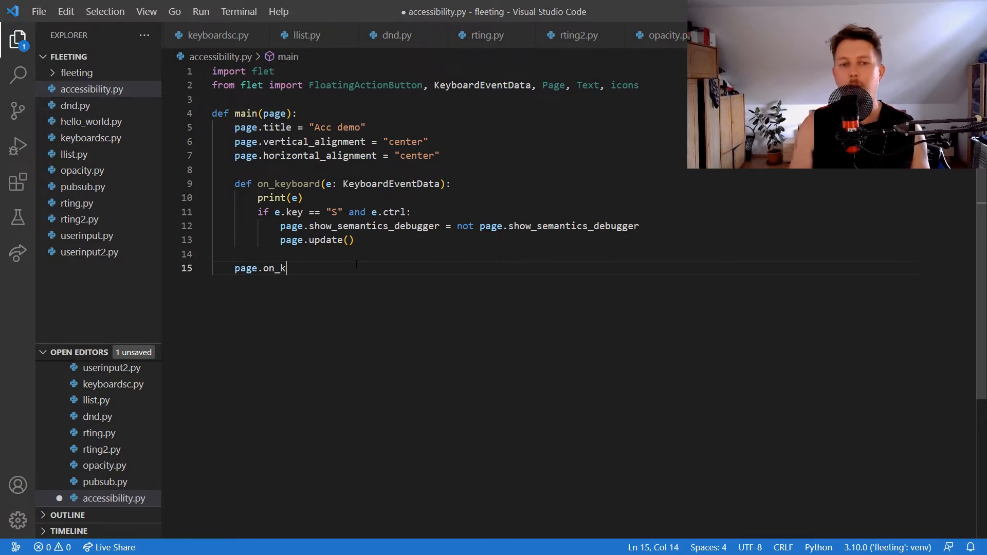
type("eyboard")
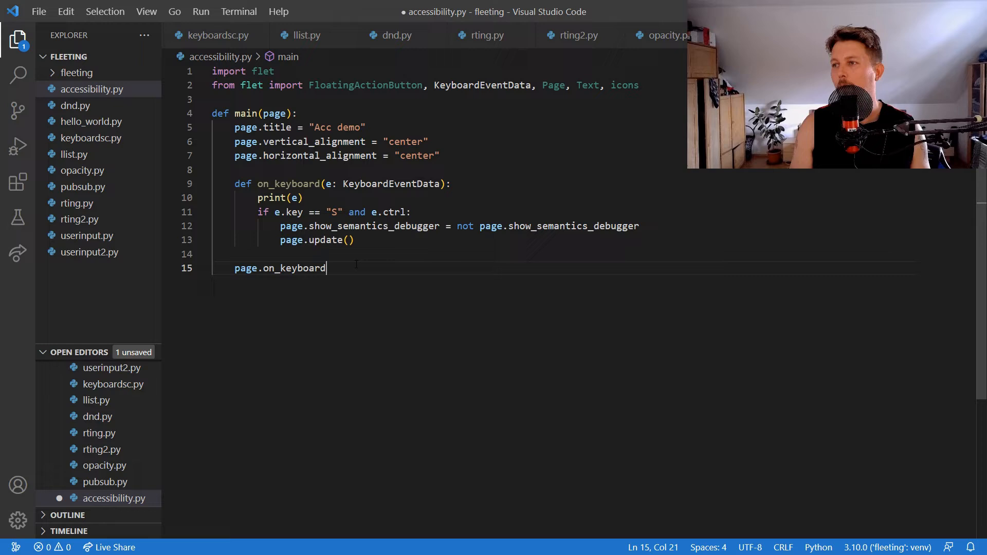
type("_event = on_keyboar")
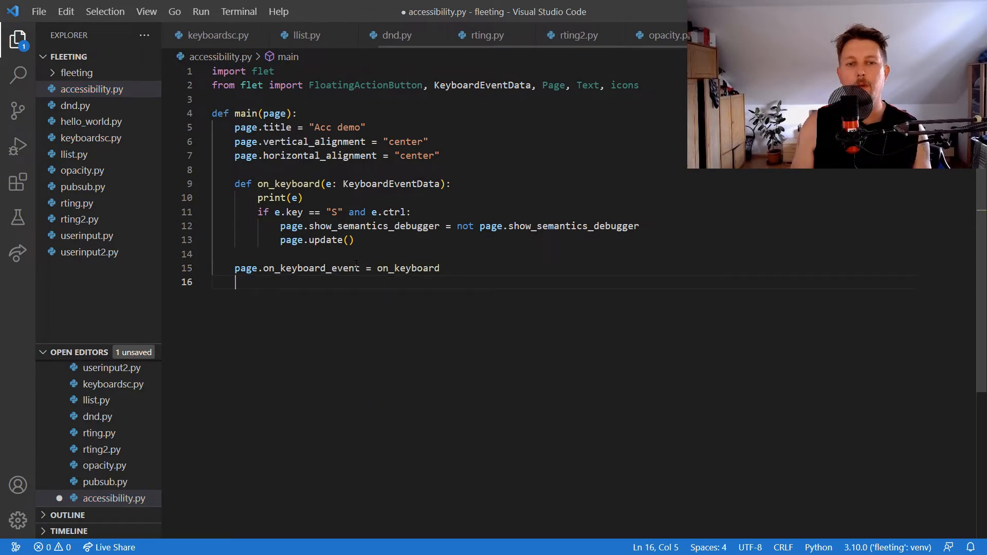
type("def")
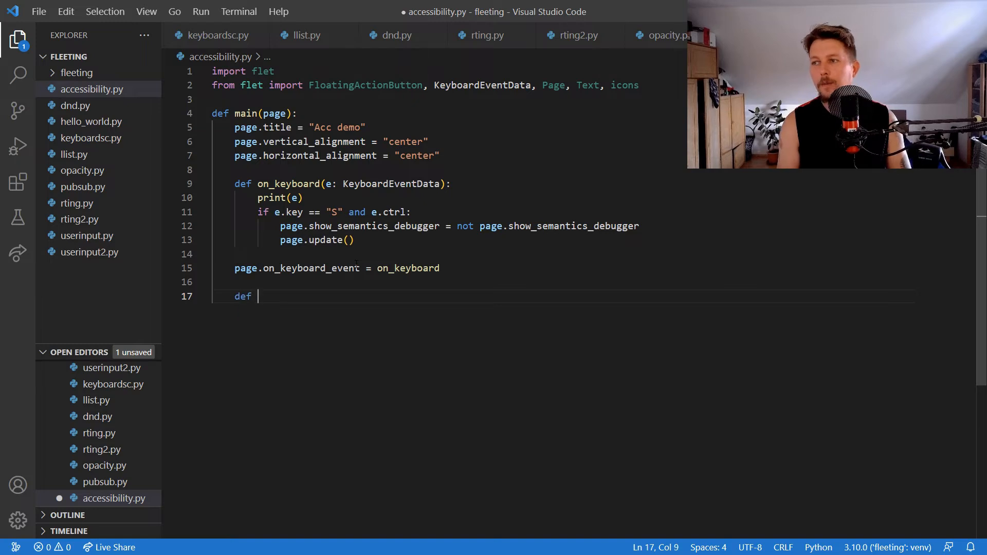
Write button_click to increment txt_number's value by 1 and update the page.
type("button_click(e):")
type("txt_number.v")
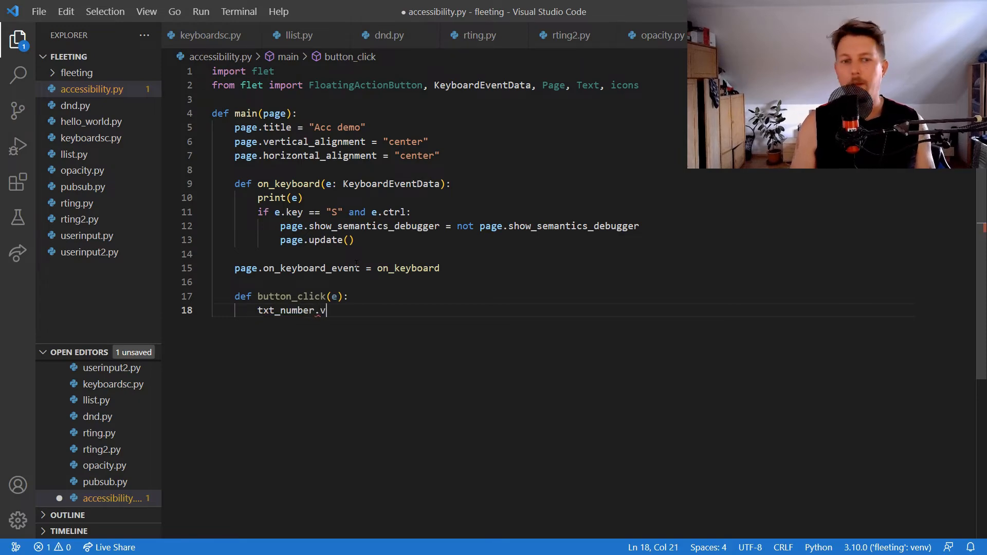
type("alue = int(txt_number.value")
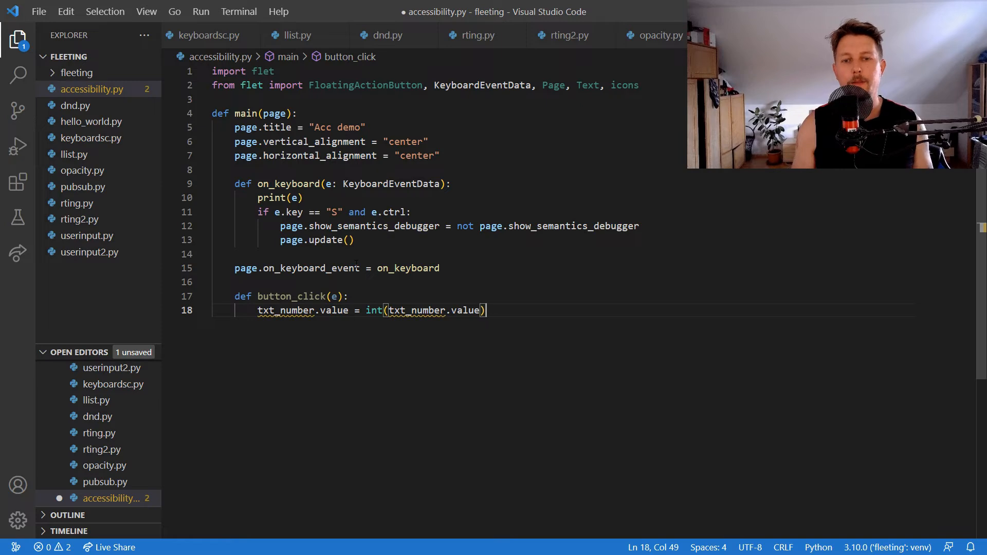
type("+ 1")
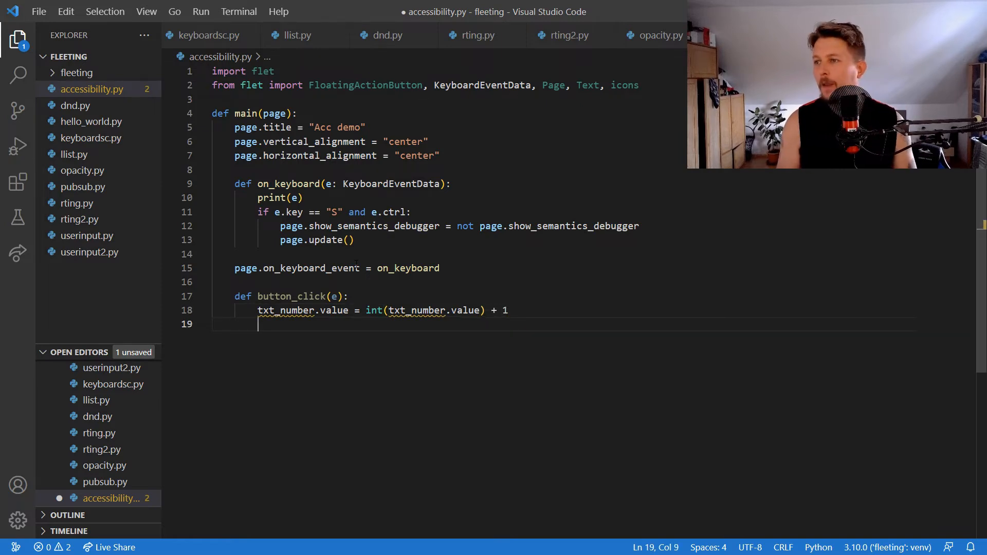
type("page.")
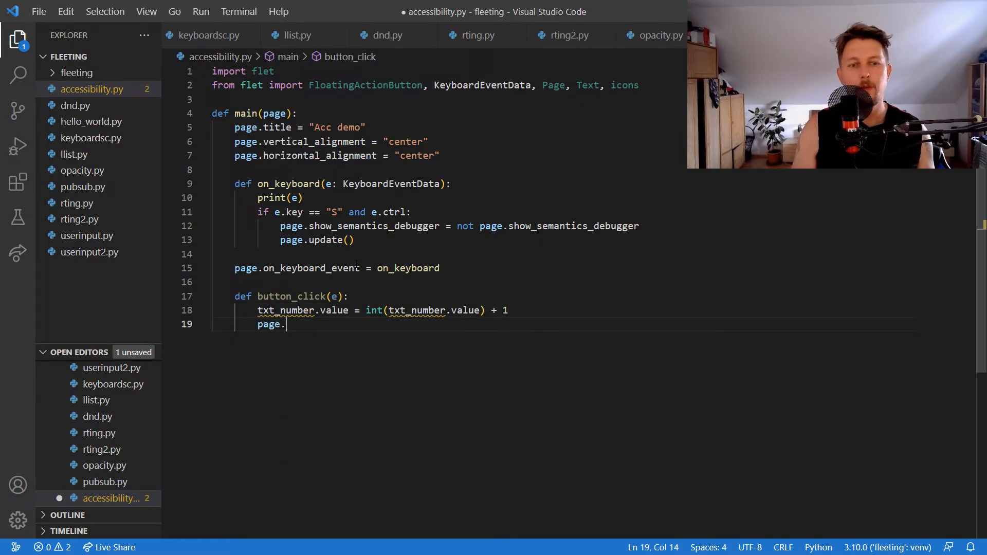
type("upda")
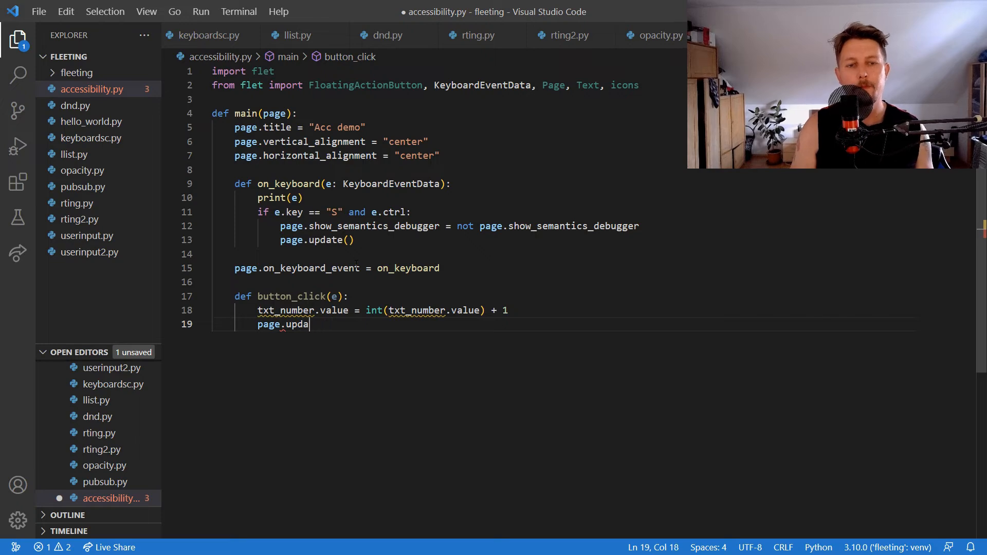
type("te()")
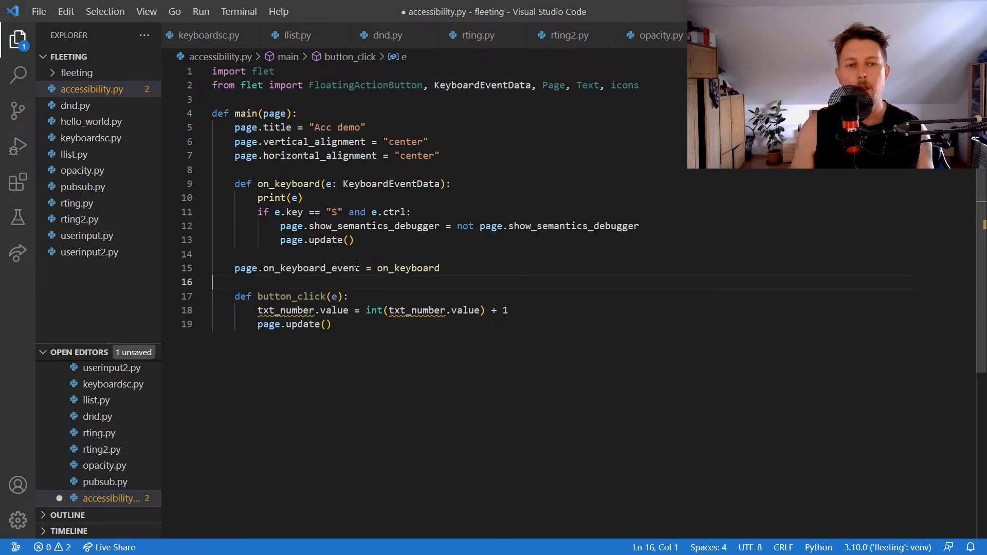
Define txt_number as Text("0", size=40).
type("txt_number = Text(\"")
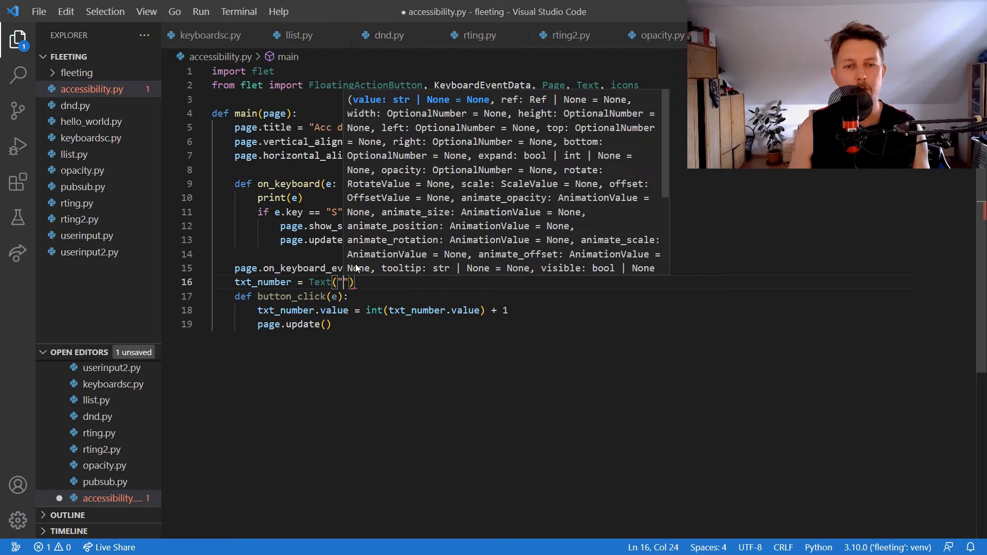
type("\"0\",size=40")
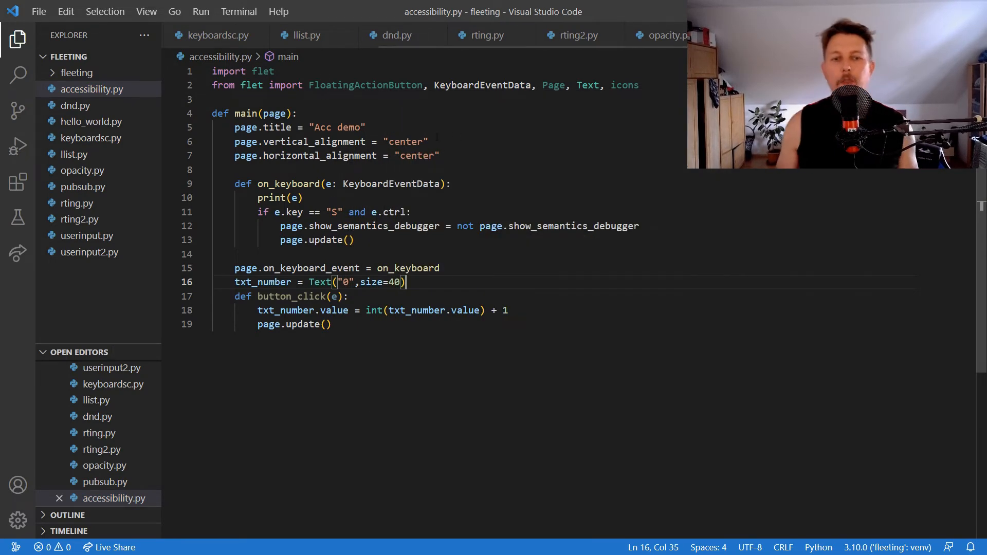
key("enter")
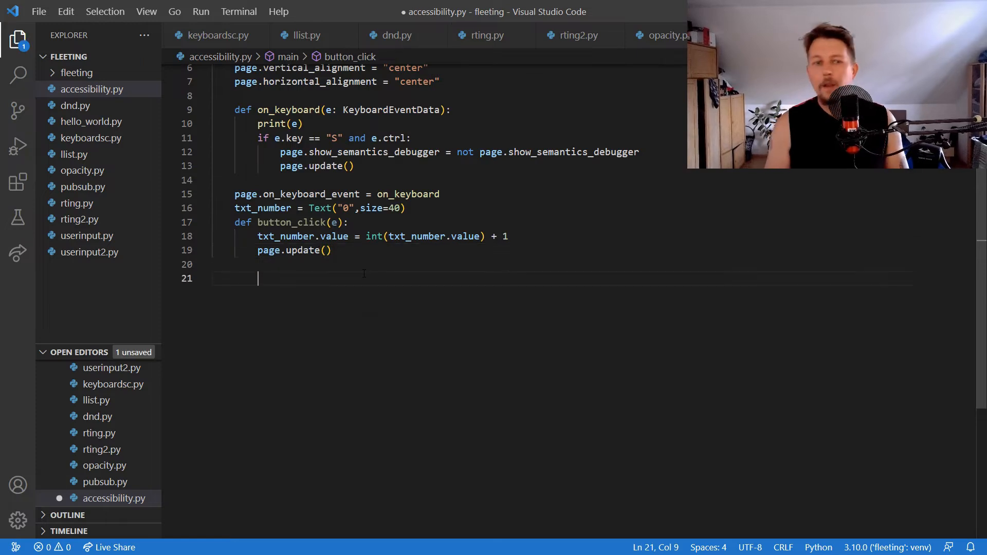
Start page.add with txt_number and a "Press CTRL+S to toggle" text.
type("page.add(")
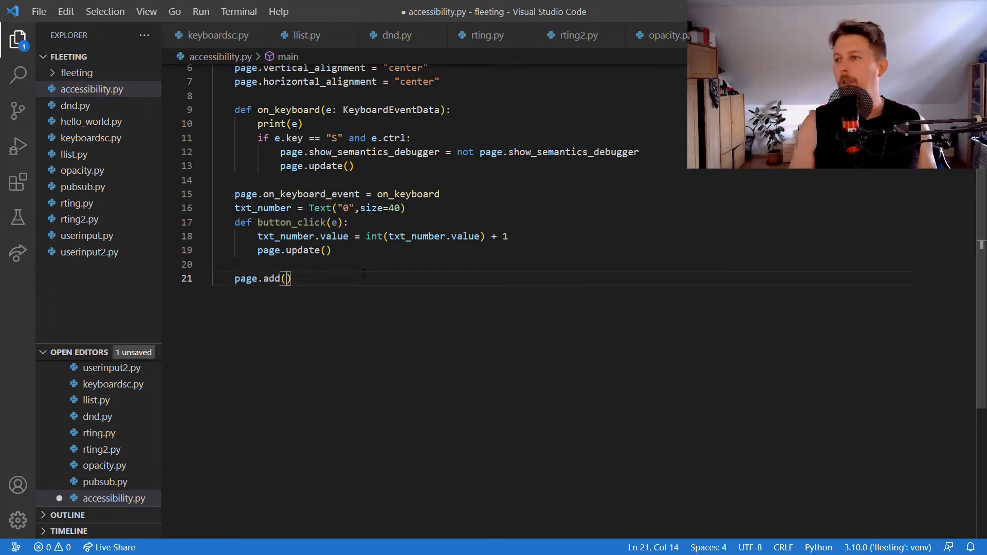
type("txt_number,Text(\"")
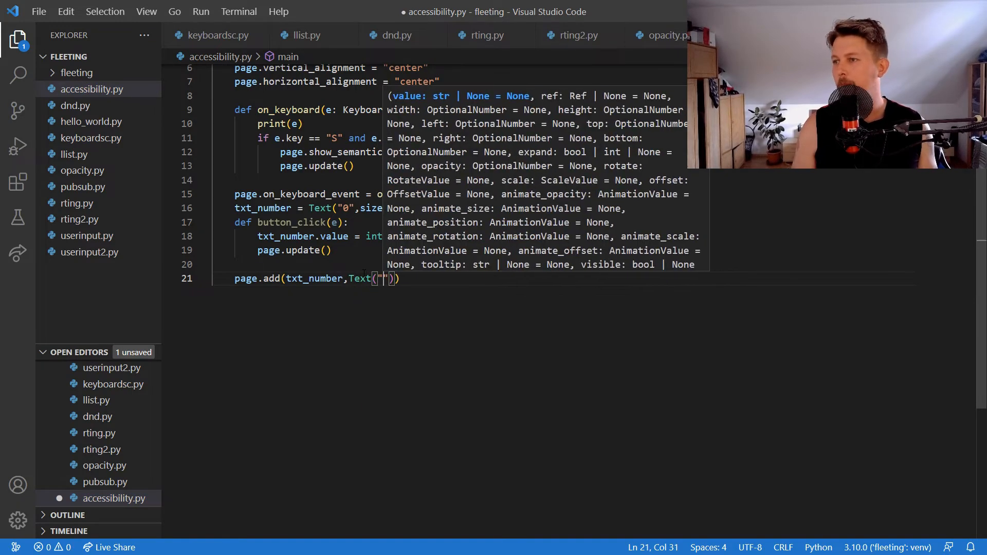
type("Press CTR")
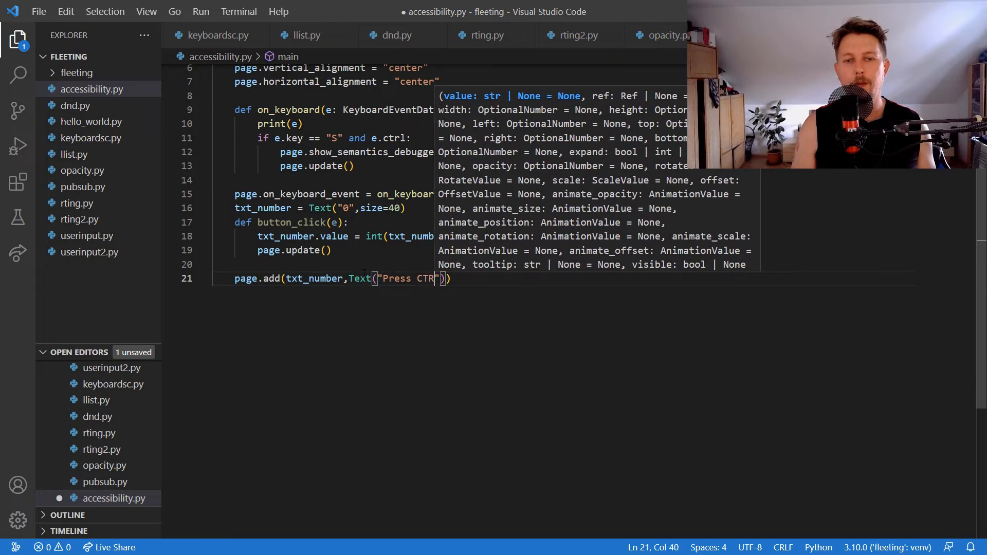
type("L+S t")
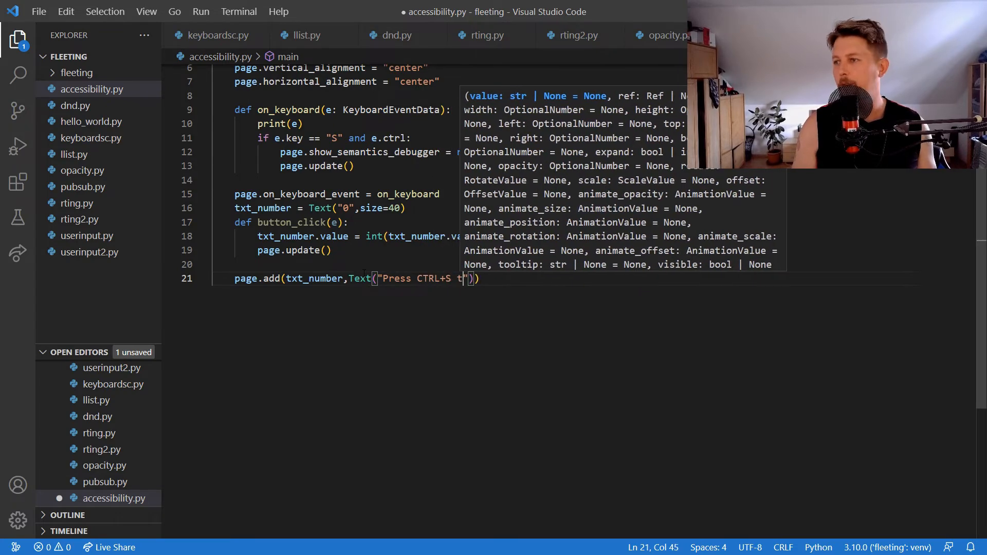
type("o toggle")
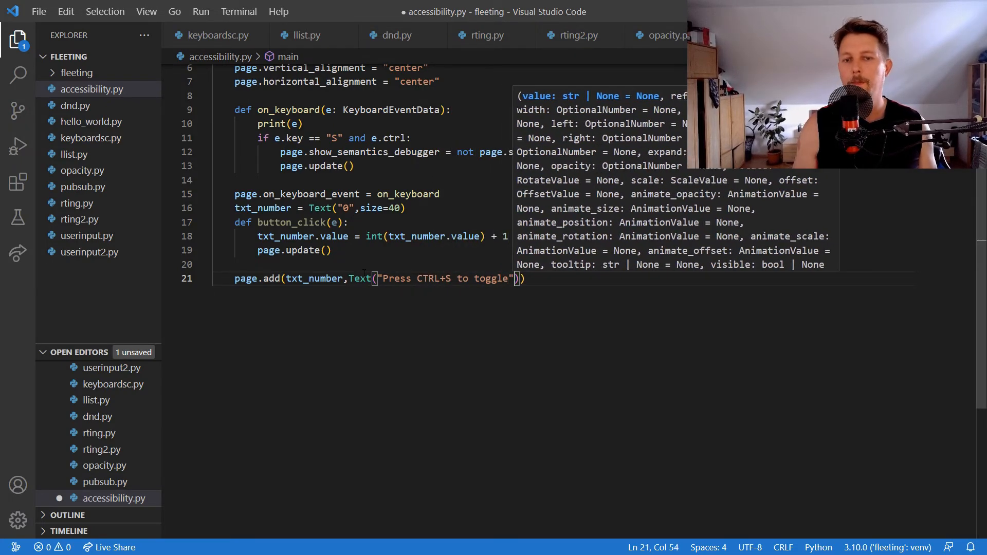
type(",")
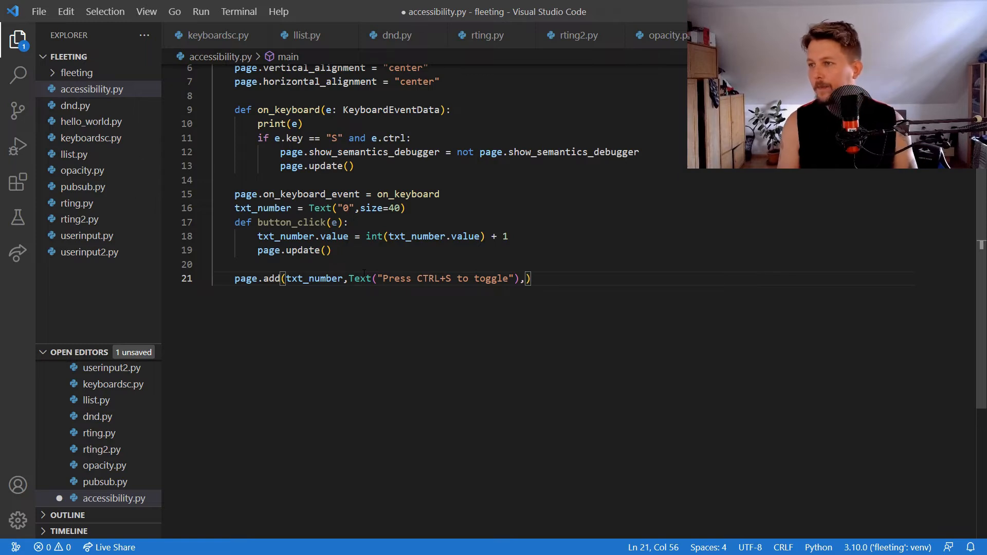
Add a FloatingActionButton with icons.ADD, tooltip "Increment" and on_click=button_click.
type("FloatingActionButton()")
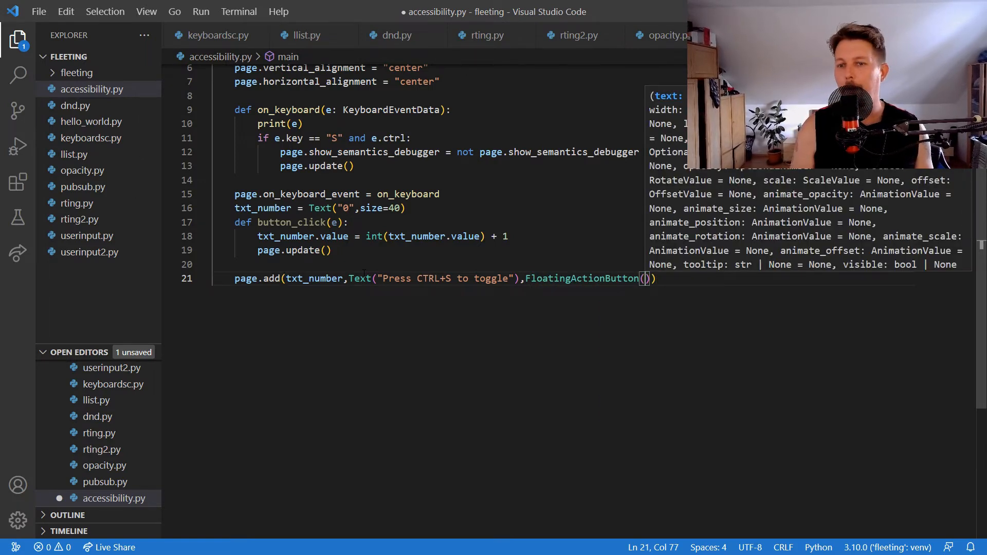
type("icon=")
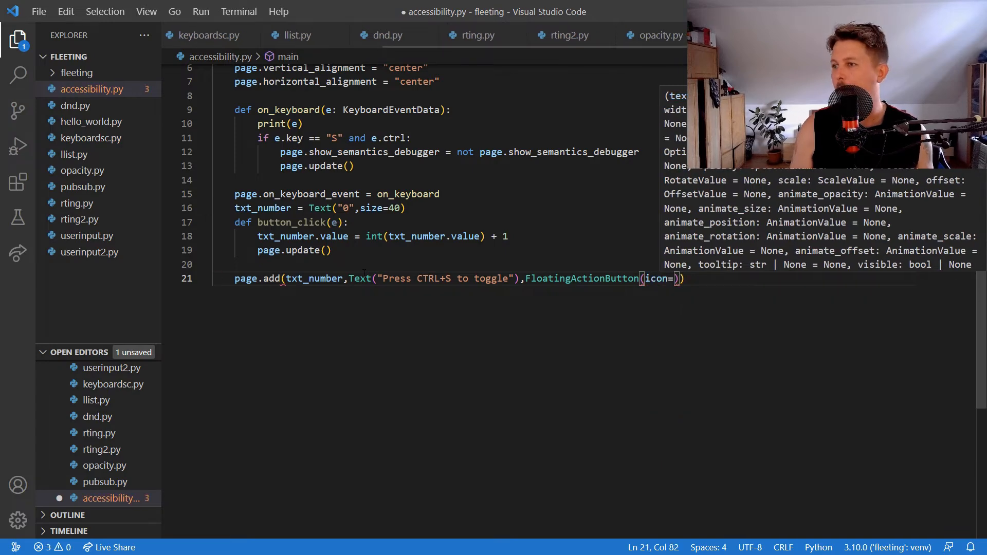
type("icons.ADD")
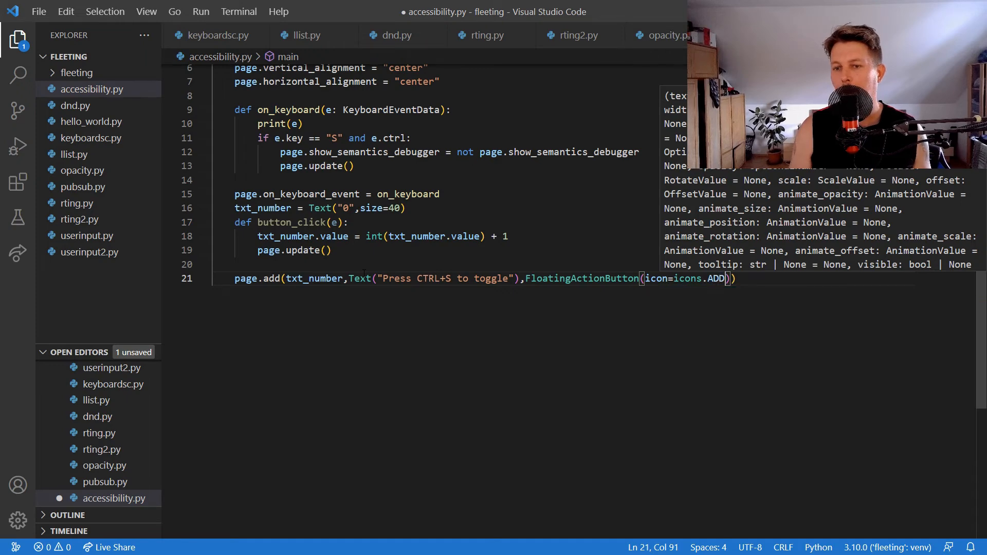
type(",tooltip=\"Increment")
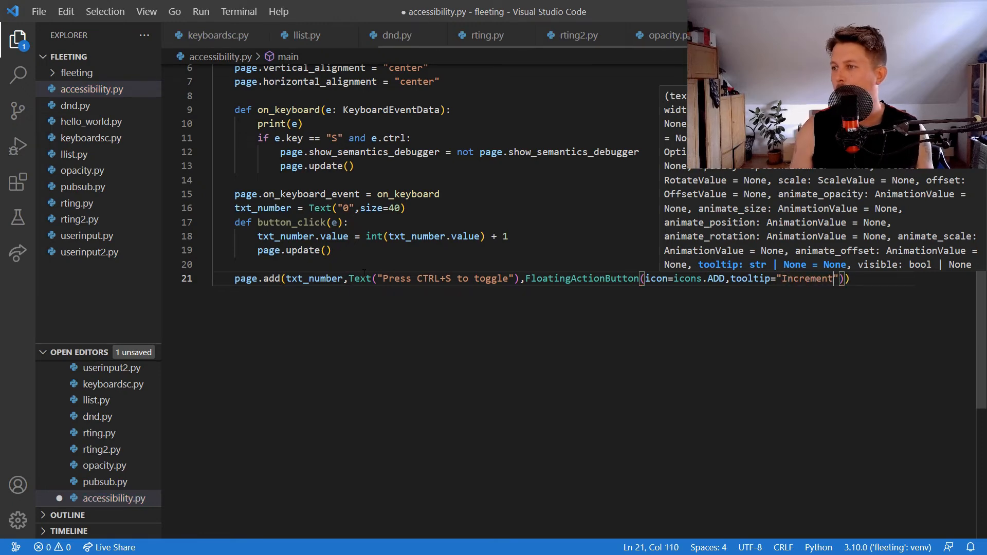
type(",on_click=but")
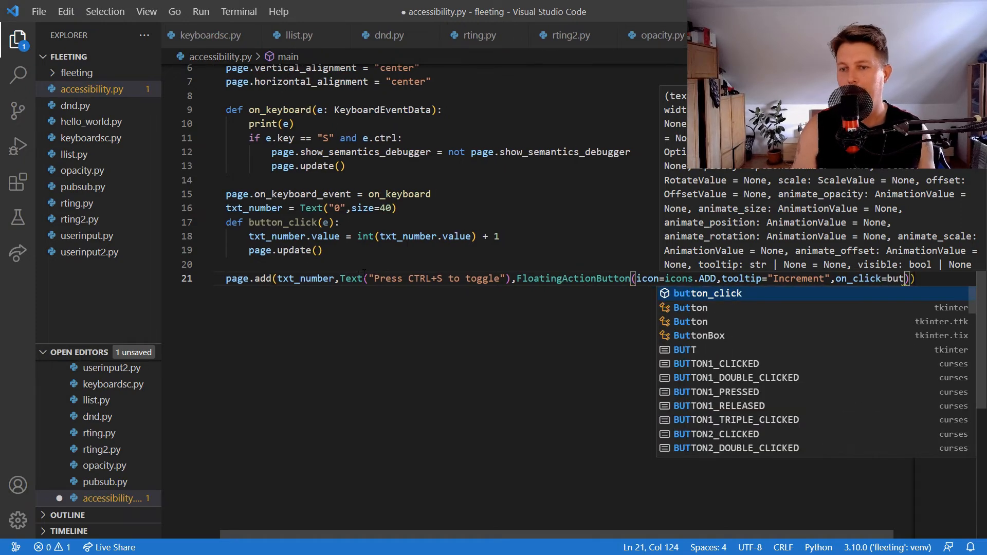
key("Return")
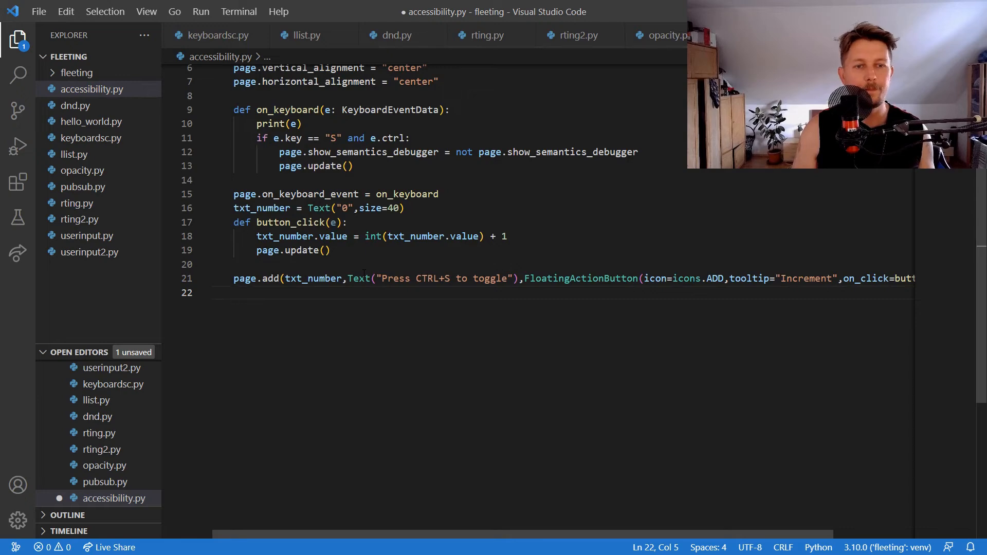
Add flet.app(target=main, view=flet.WEB_BROWSER) at the bottom of the file.
type("flet.")
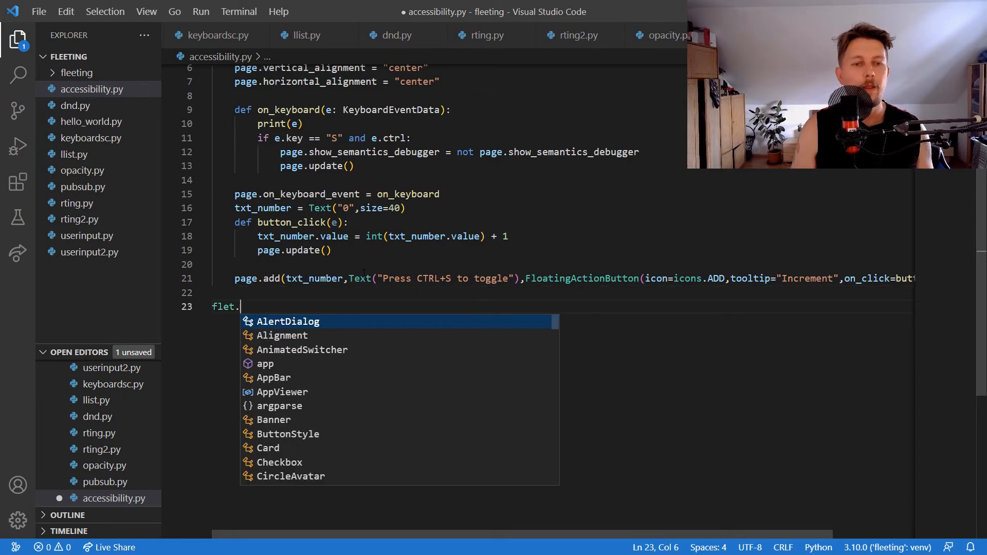
type("app(target = main,")
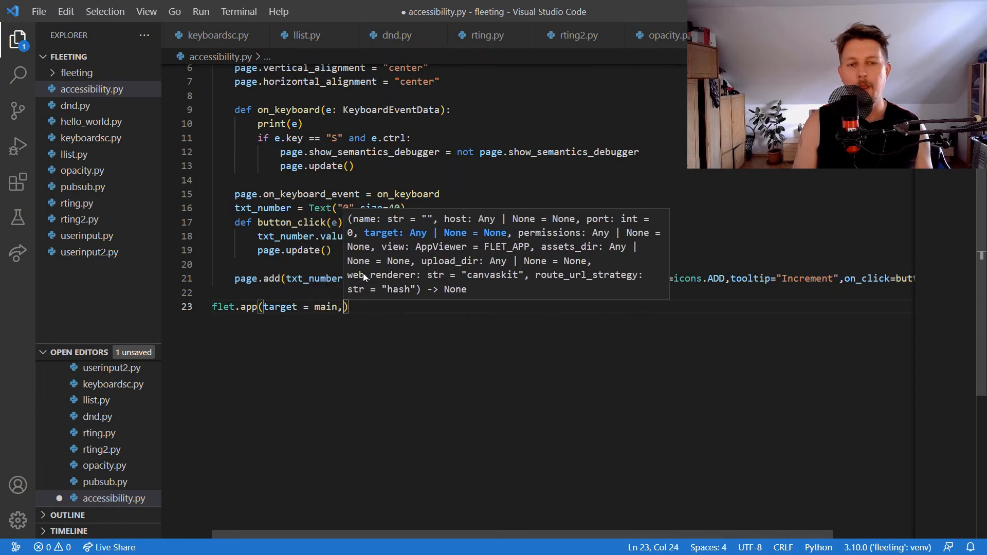
type("view = flet.WEB_BROWSER")
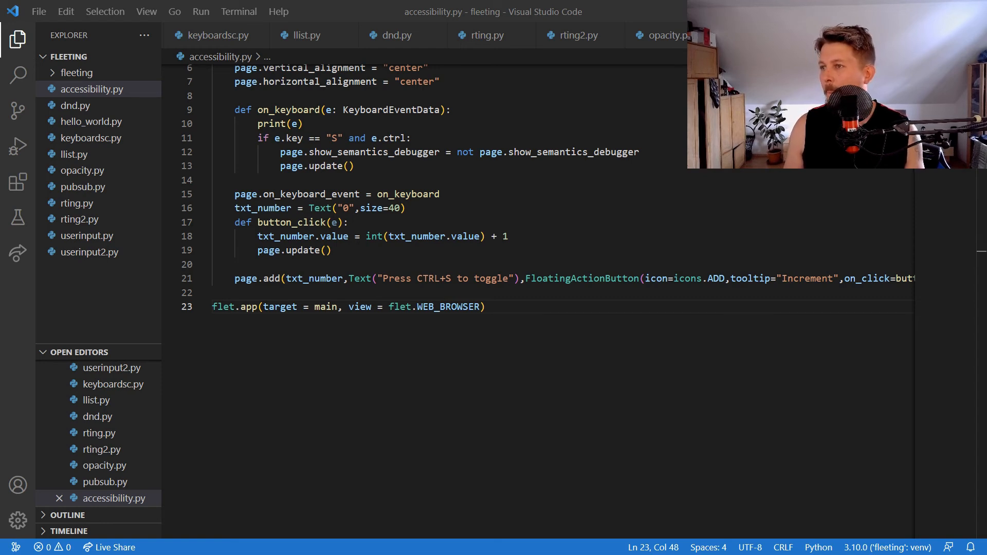
Scroll up to the import line and remove the unfinished key import.
scroll("up", 3)
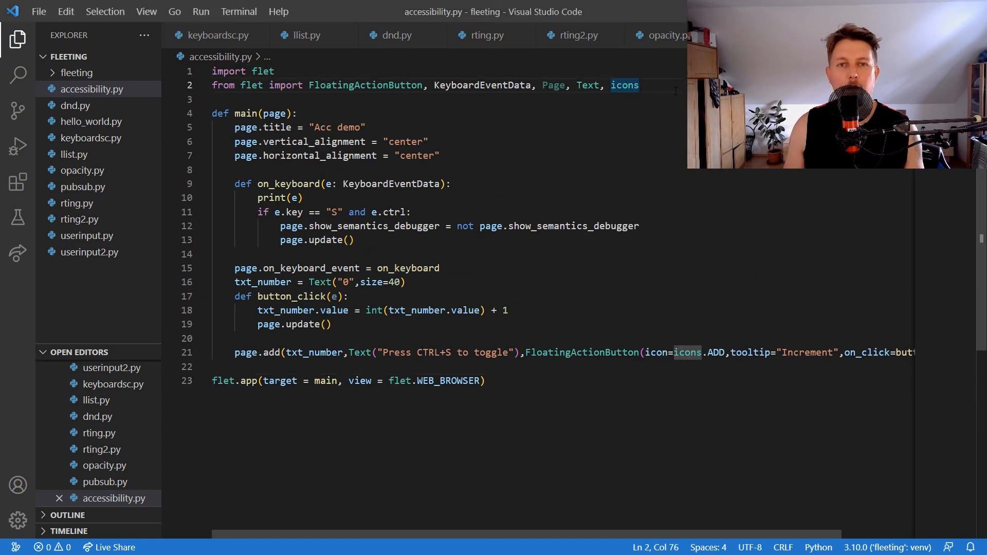
type(", key")
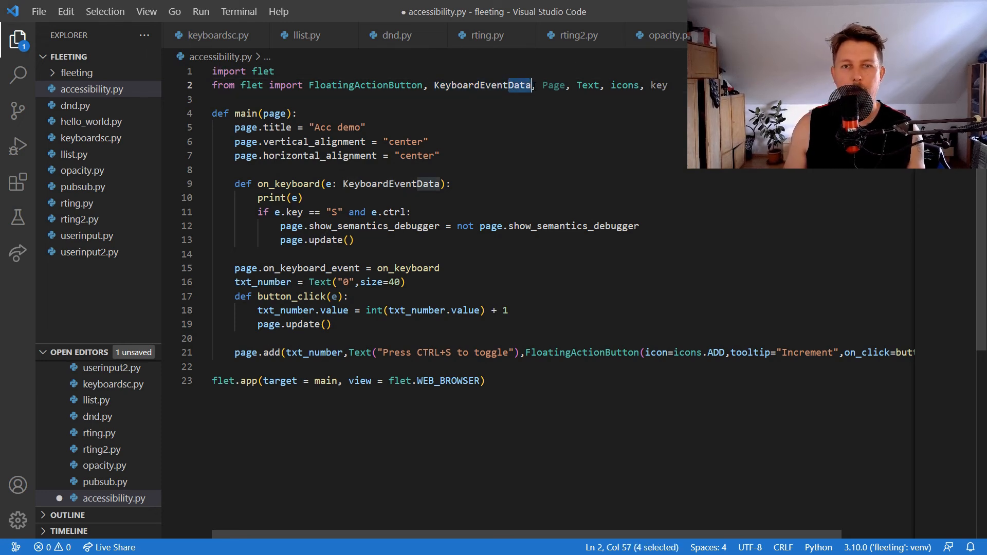
key("Backspace")
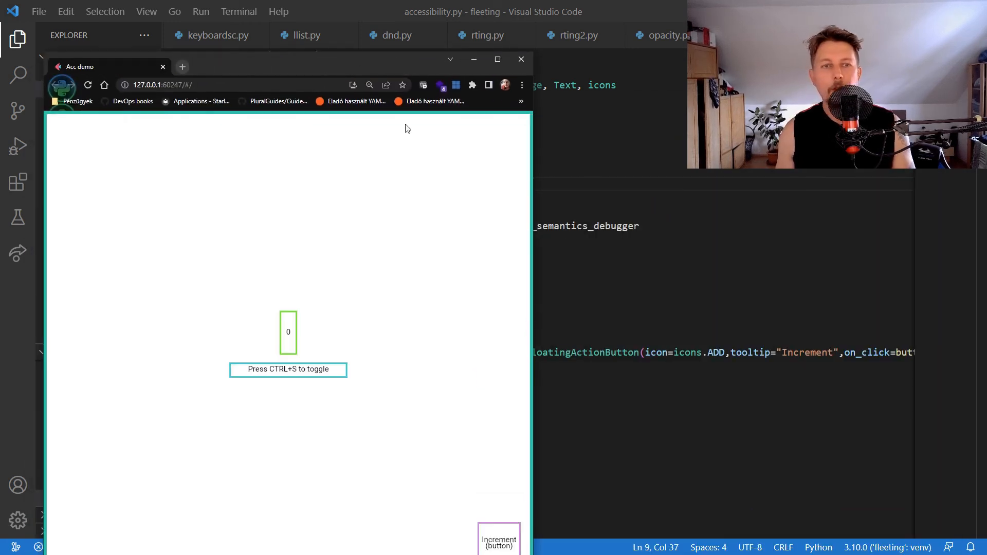
Maximize Chrome, toggle the semantics overlay with Ctrl+S, and increment the counter to 10.
key("ctrl+s")
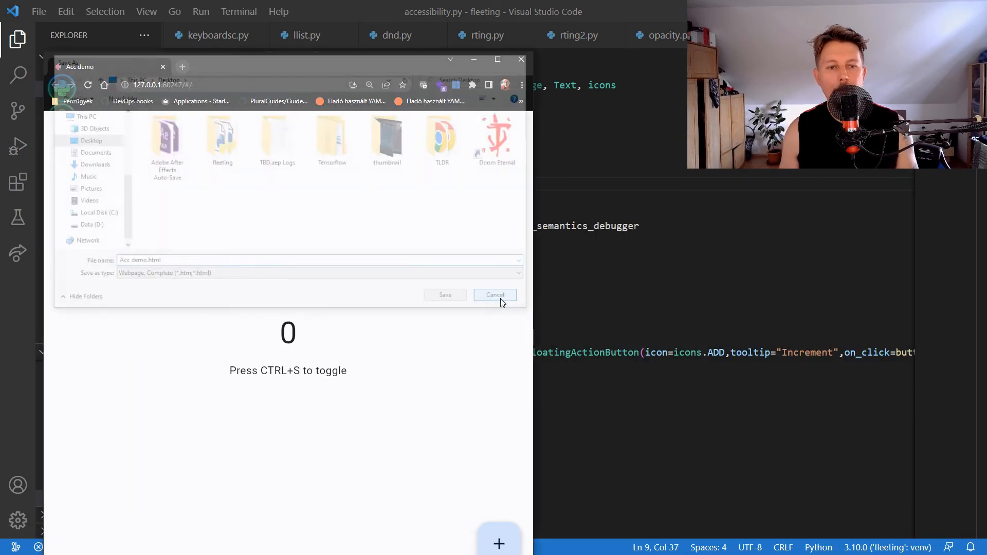
left_click(495, 294)
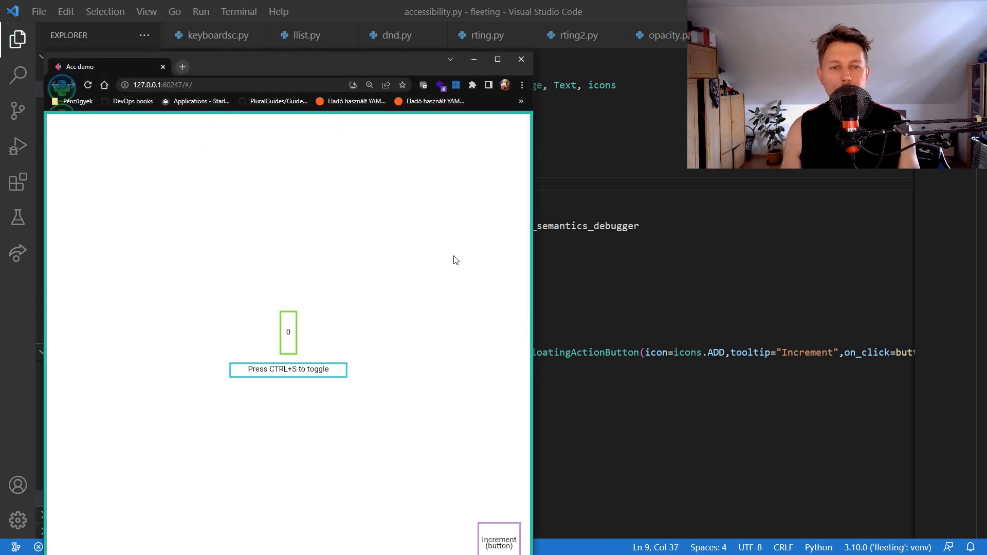
left_click(497, 59)
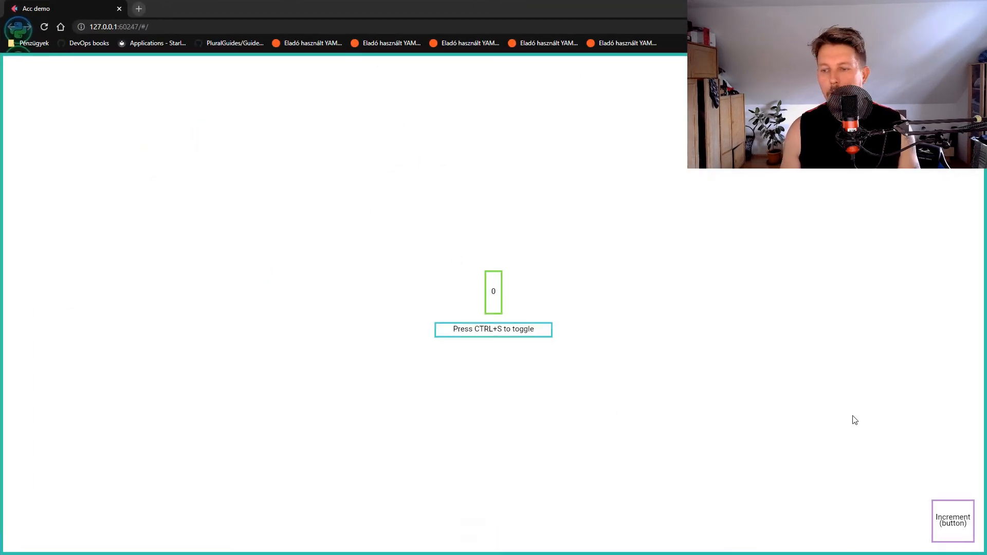
key("ctrl+s")
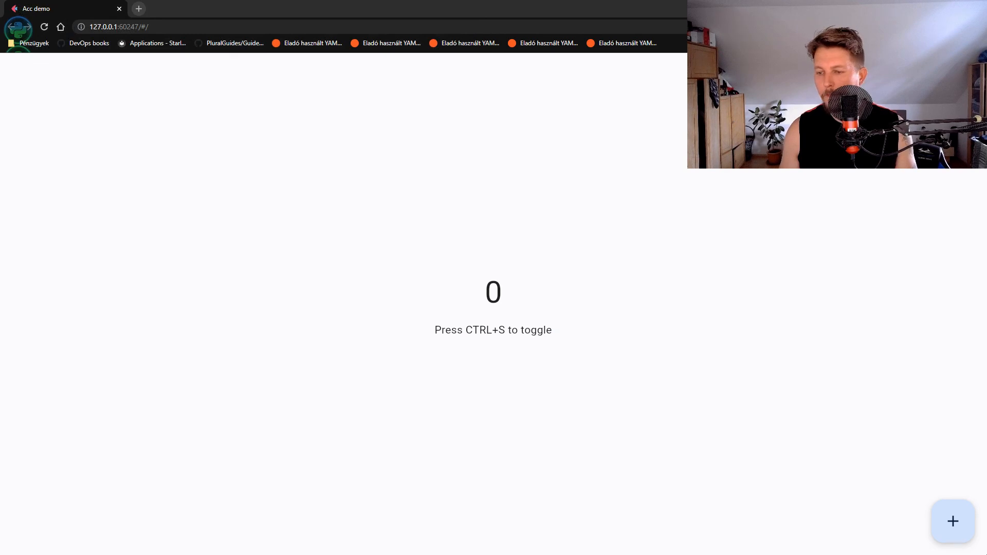
left_click(952, 522)
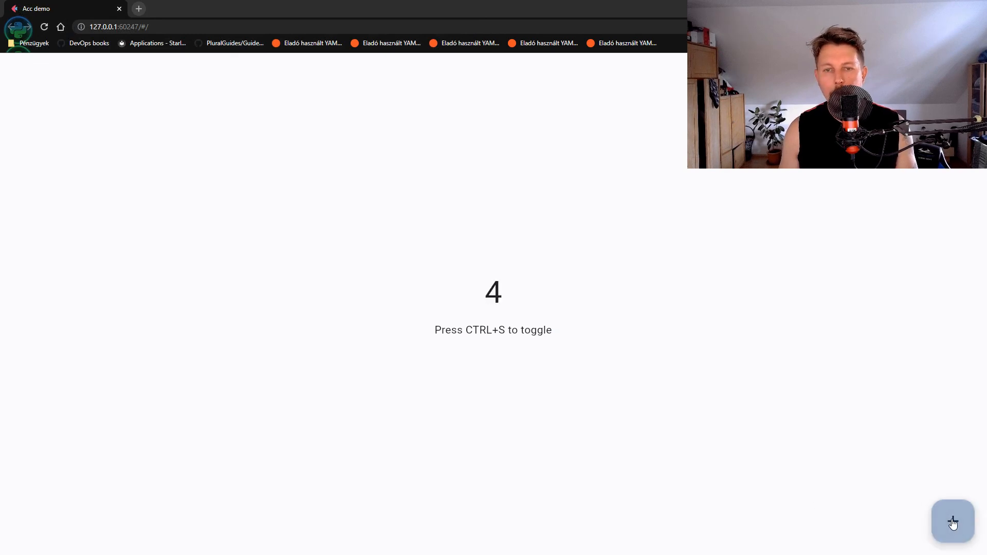
key("ctrl+s")
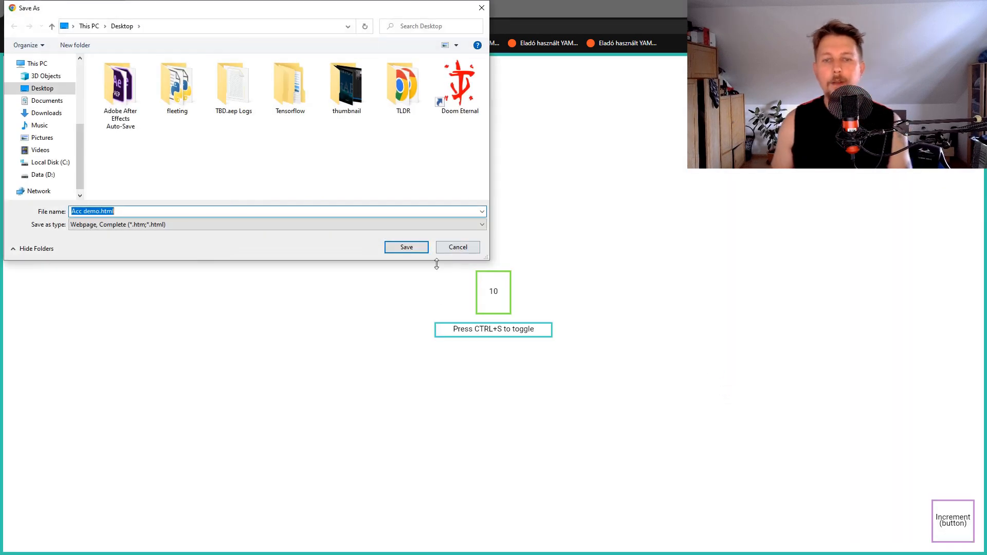
left_click(406, 247)
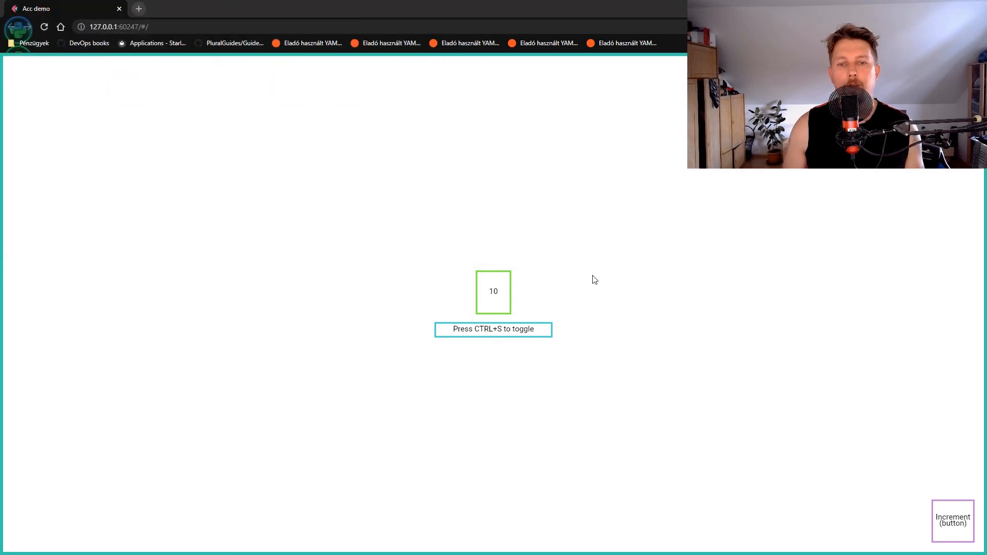